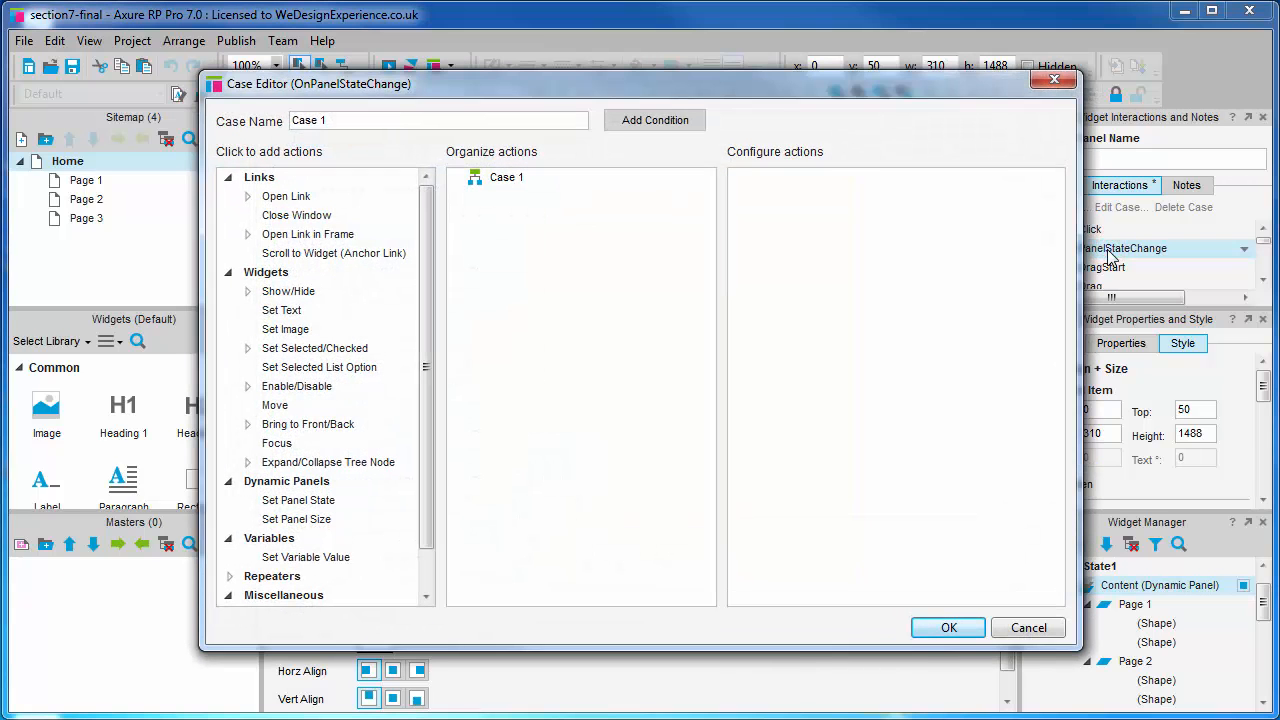
- Name the new case 'Hide menu'
{"action": "left_click", "coordinate": [460, 120]}
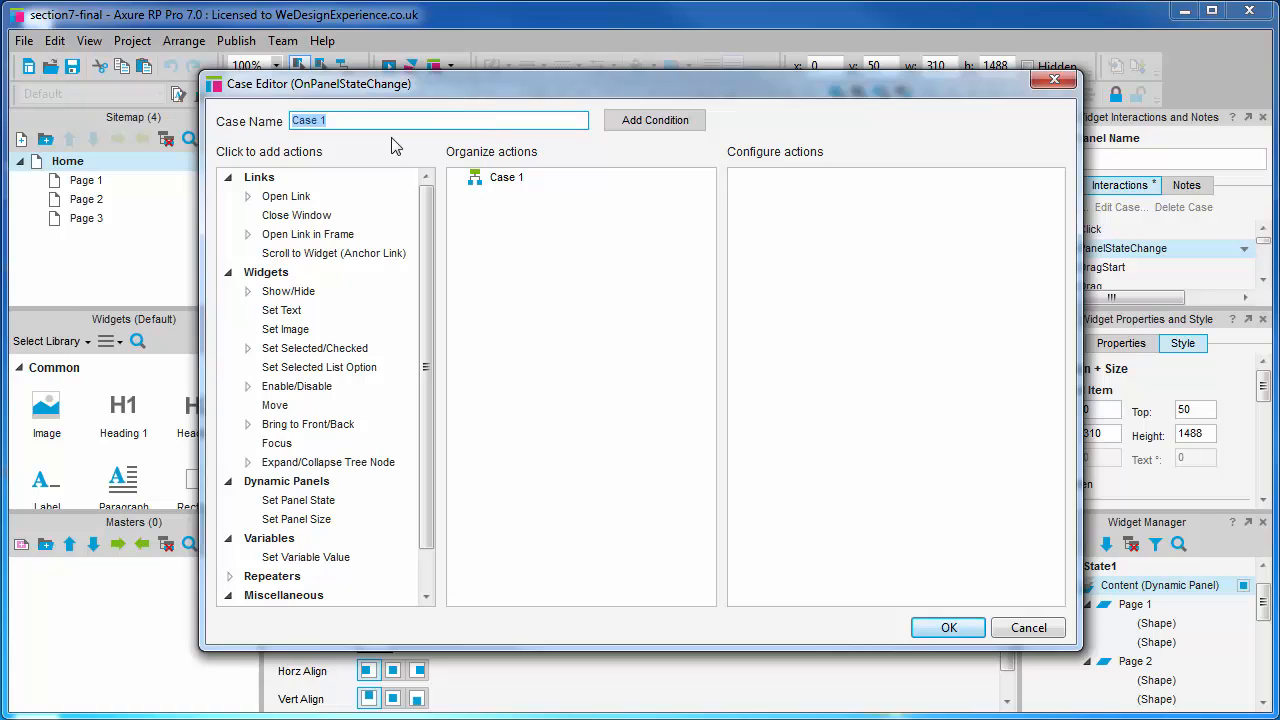
{"action": "type", "text": "Hide m"}
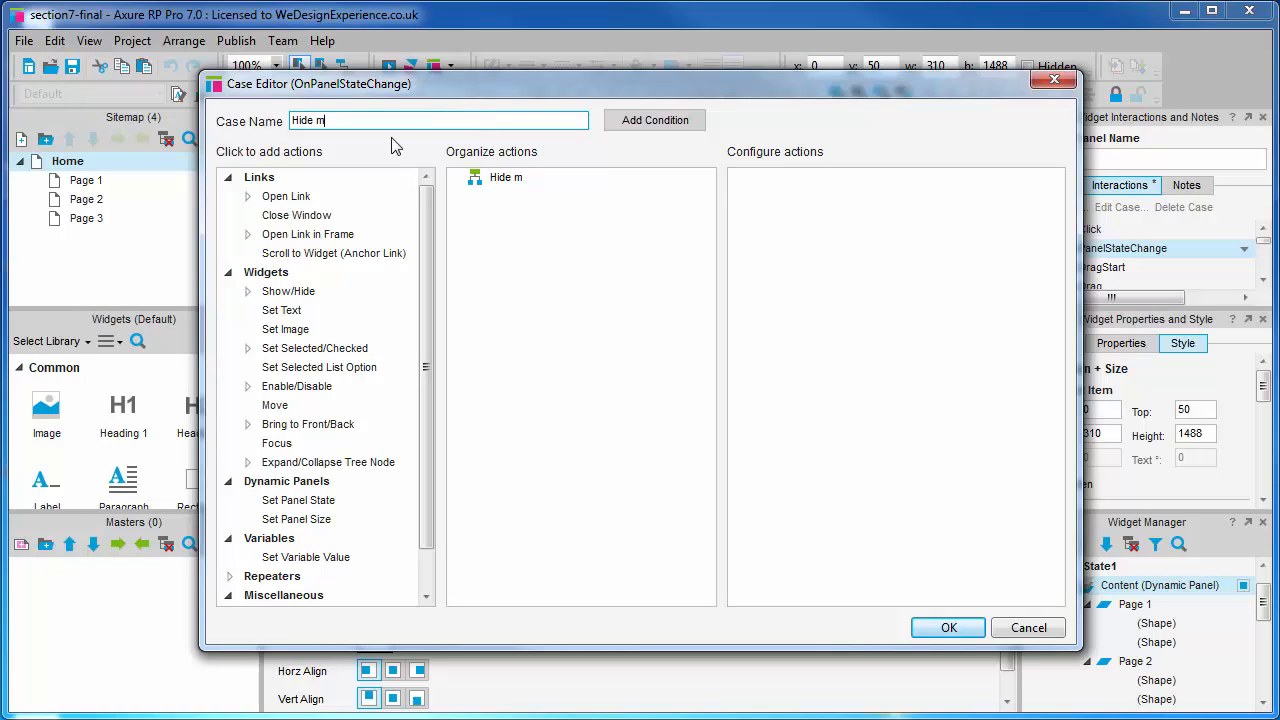
{"action": "type", "text": "enu"}
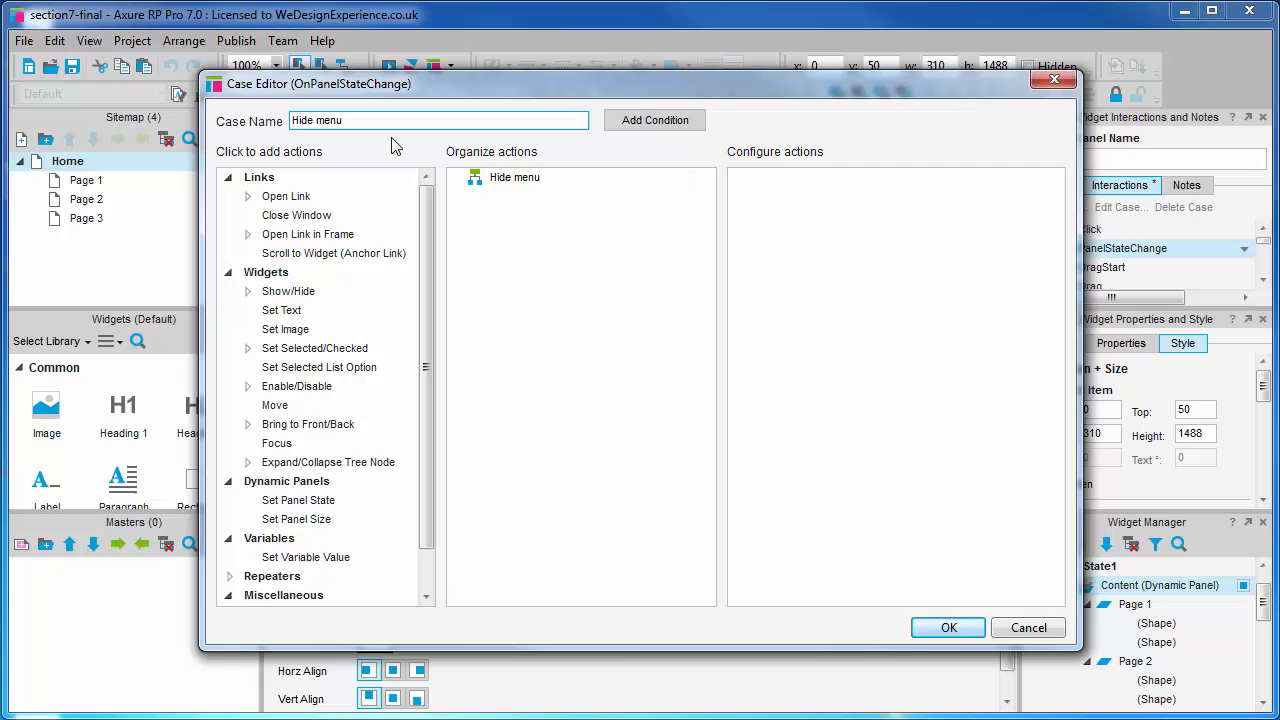
- Add a Move action that moves the menu panel by 250,0
{"action": "left_click", "coordinate": [274, 405]}
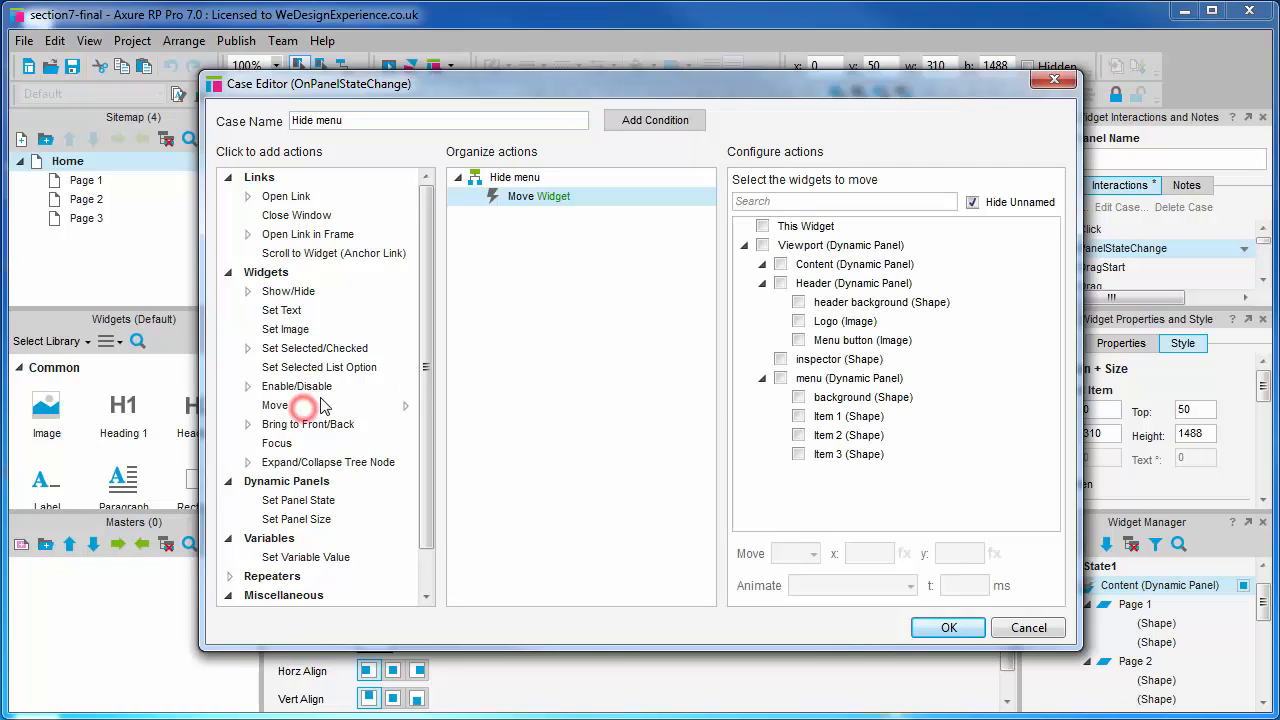
{"action": "left_click", "coordinate": [781, 378]}
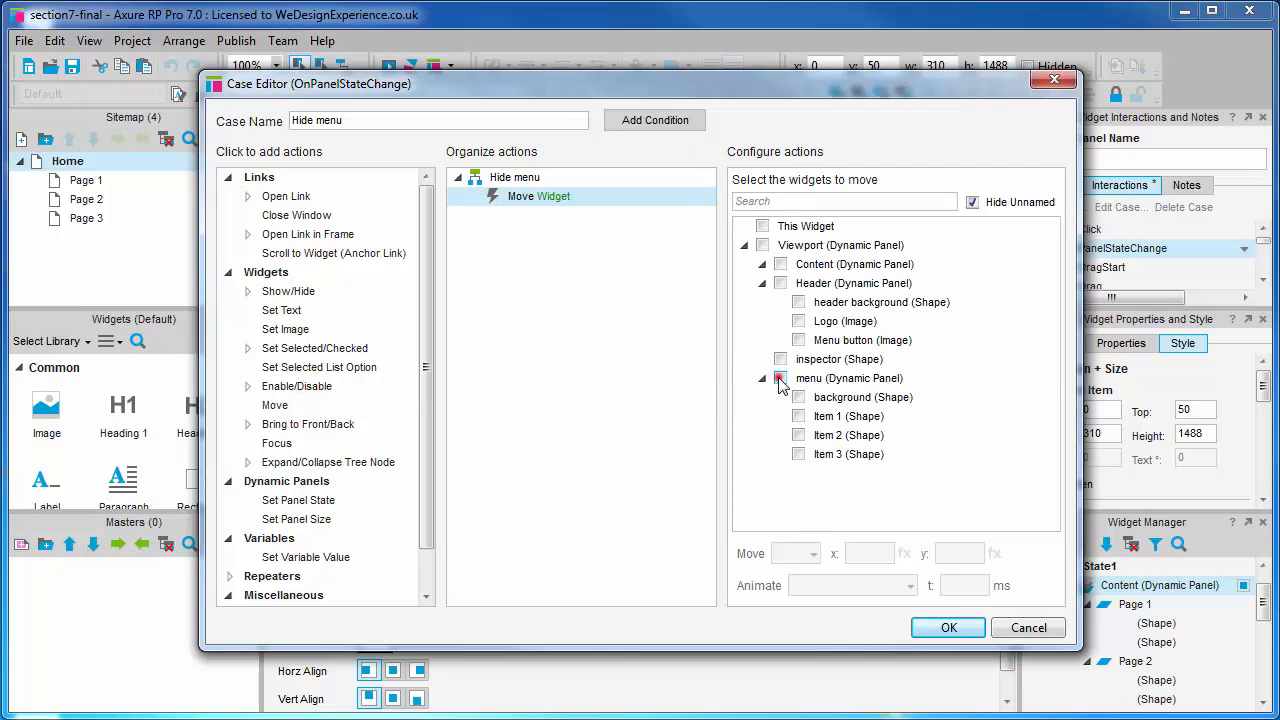
{"action": "left_click", "coordinate": [781, 378]}
{"action": "type", "text": "250"}
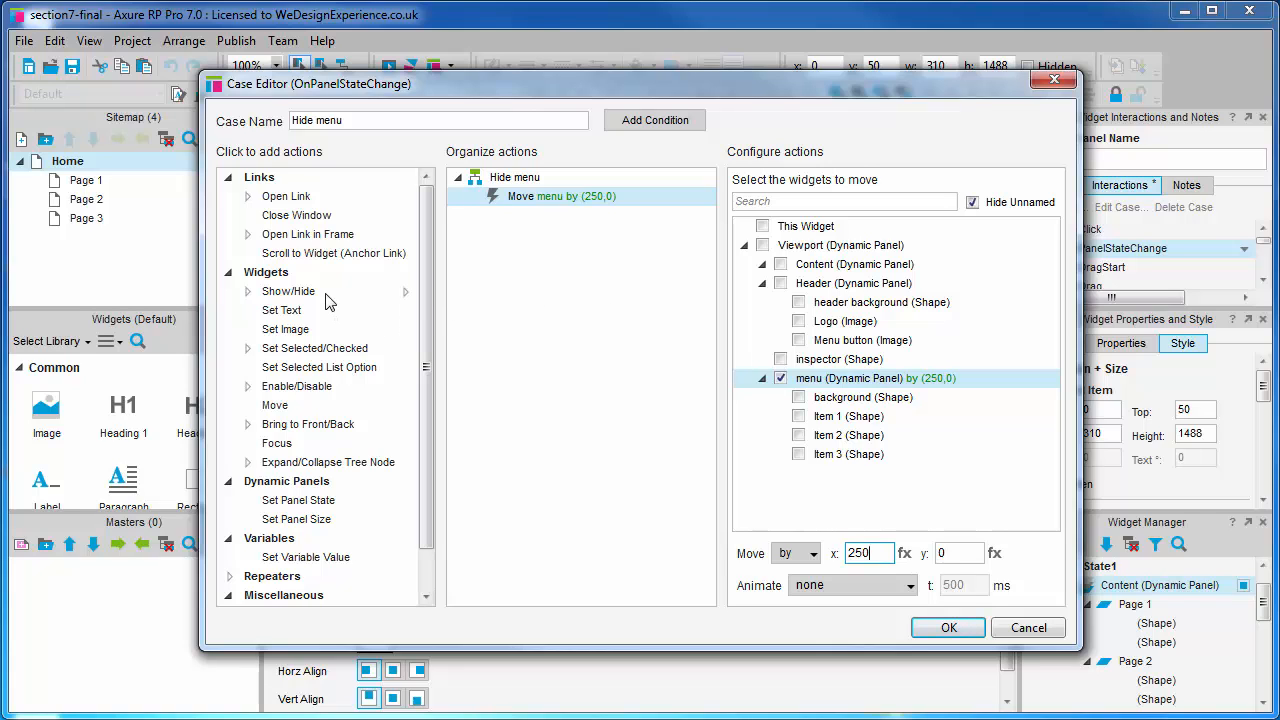
- Add a Show/Hide action set to hide the menu panel and confirm the case
{"action": "left_click", "coordinate": [288, 291]}
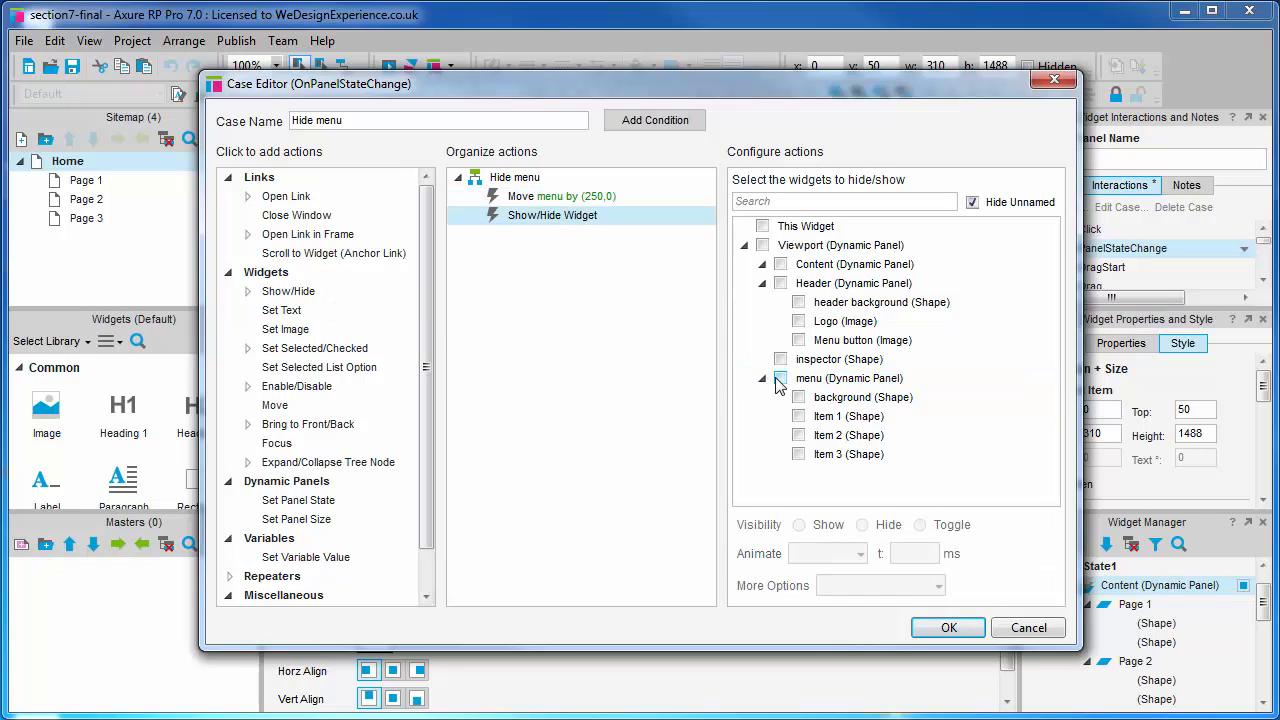
{"action": "left_click", "coordinate": [780, 378]}
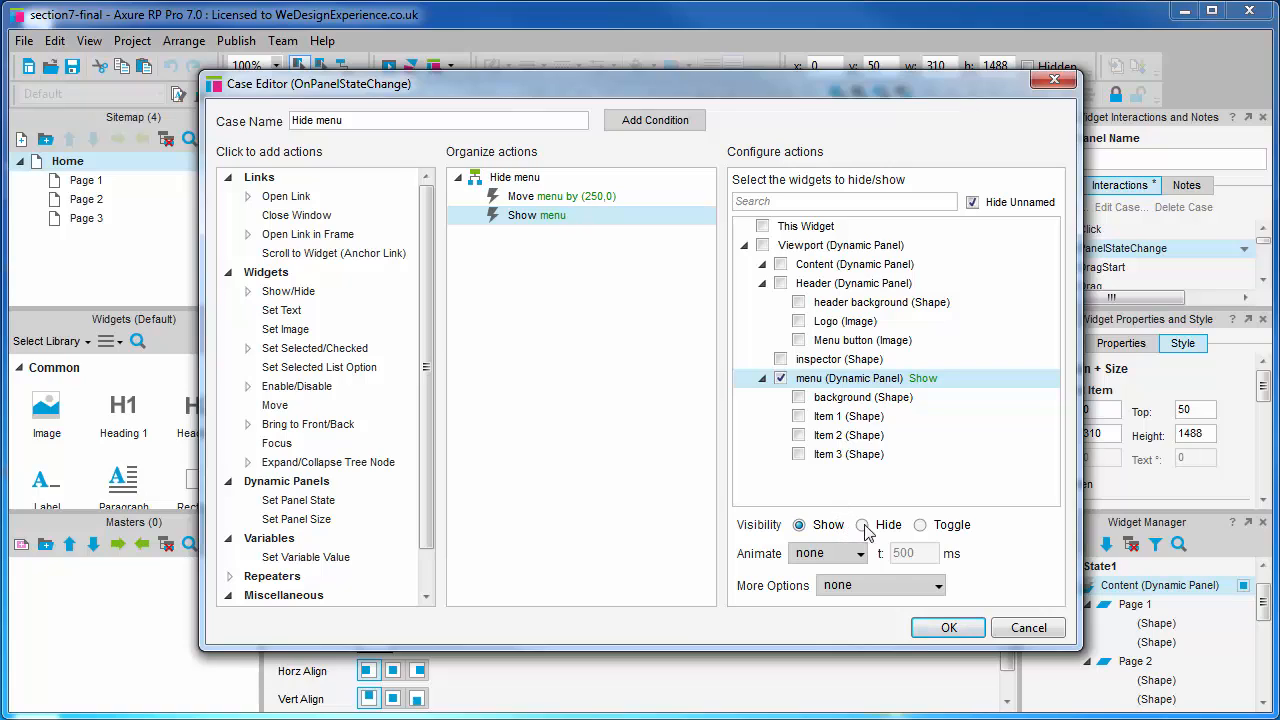
{"action": "left_click", "coordinate": [862, 524]}
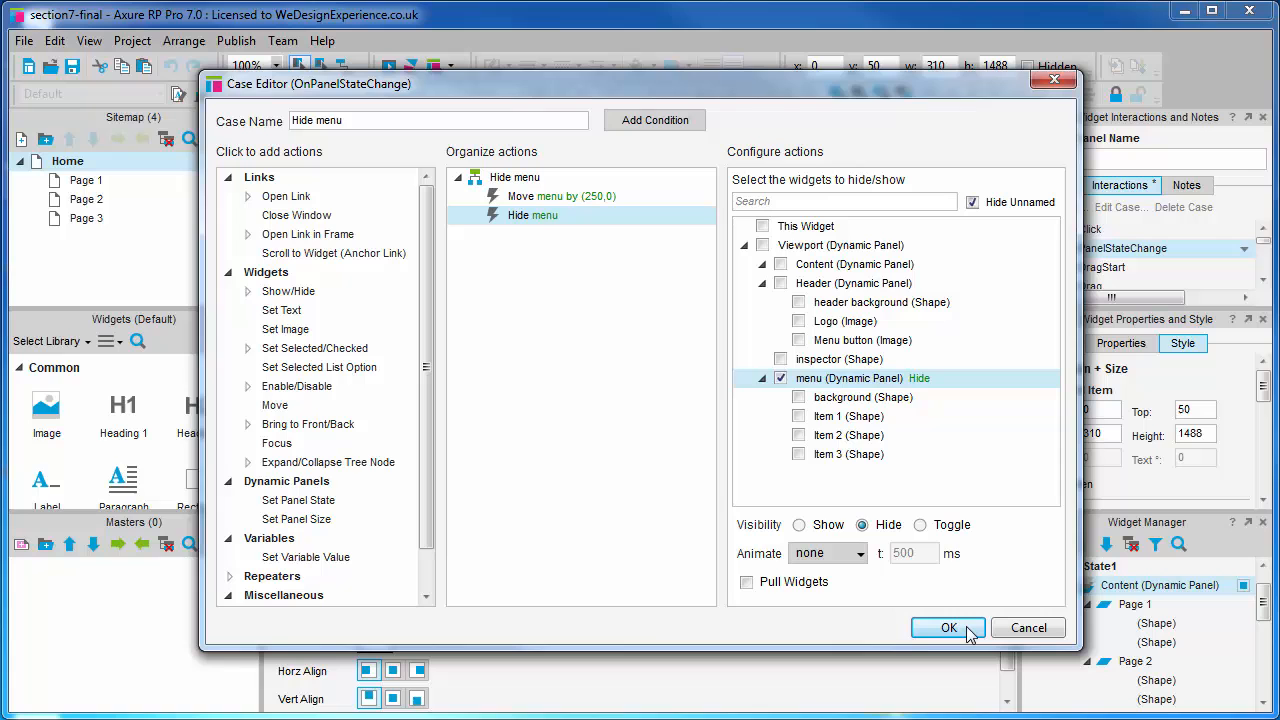
{"action": "left_click", "coordinate": [948, 627]}
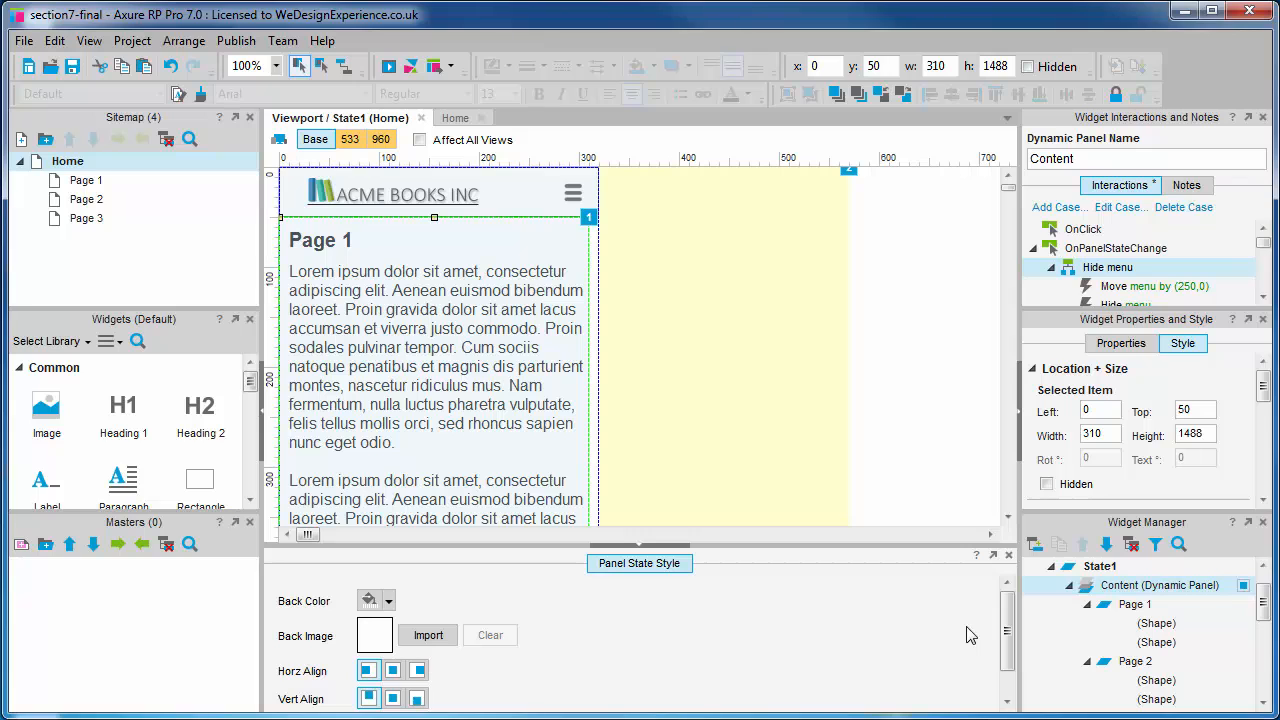
{"action": "left_click", "coordinate": [388, 66]}
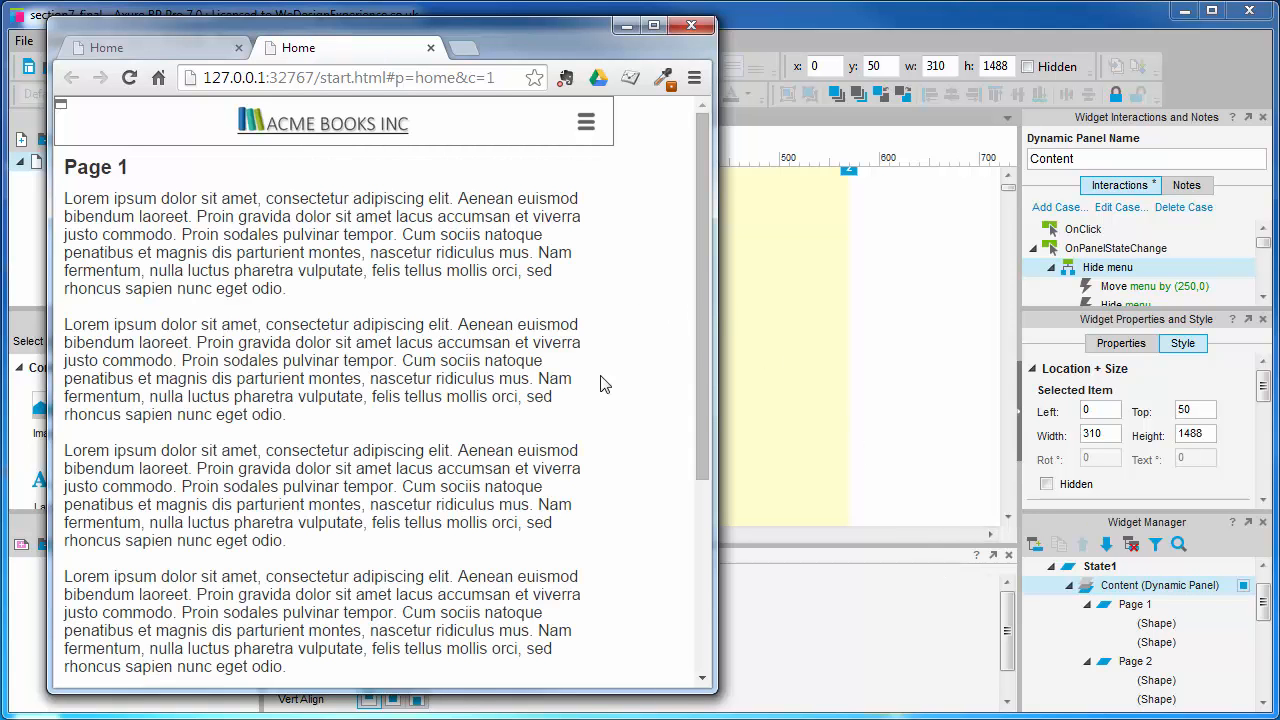
{"action": "left_click", "coordinate": [586, 122]}
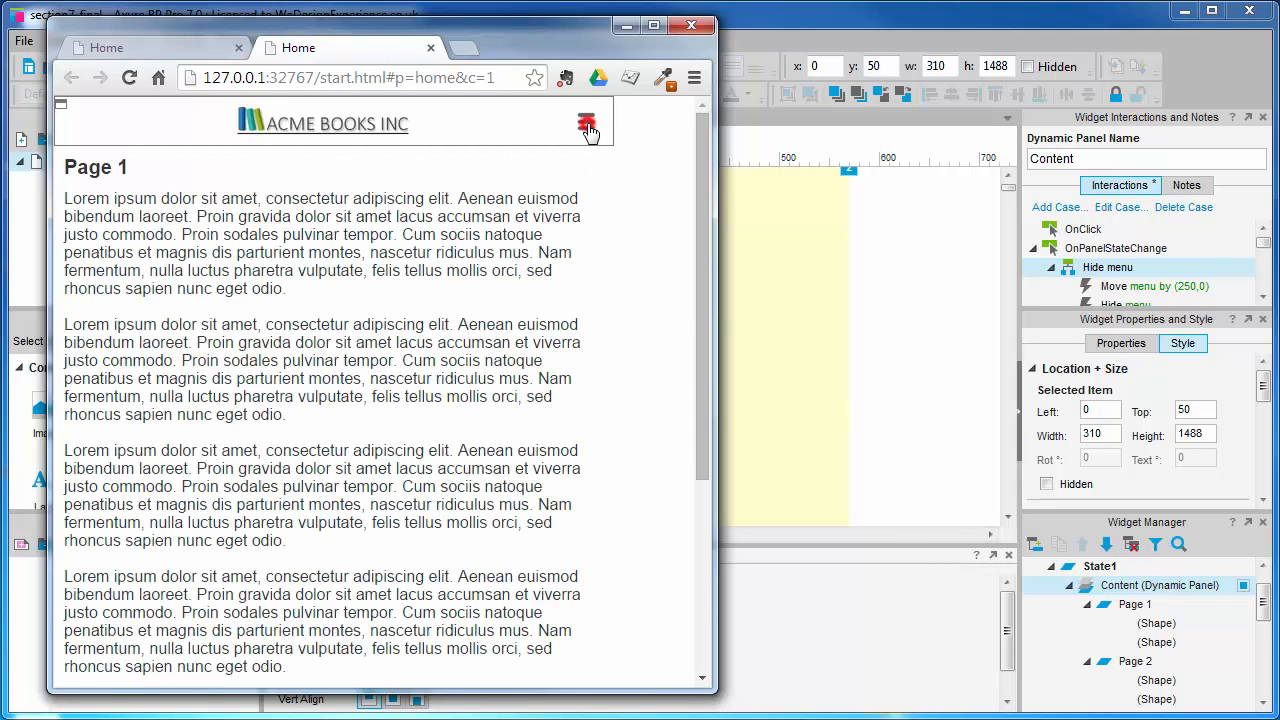
{"action": "left_click", "coordinate": [586, 123]}
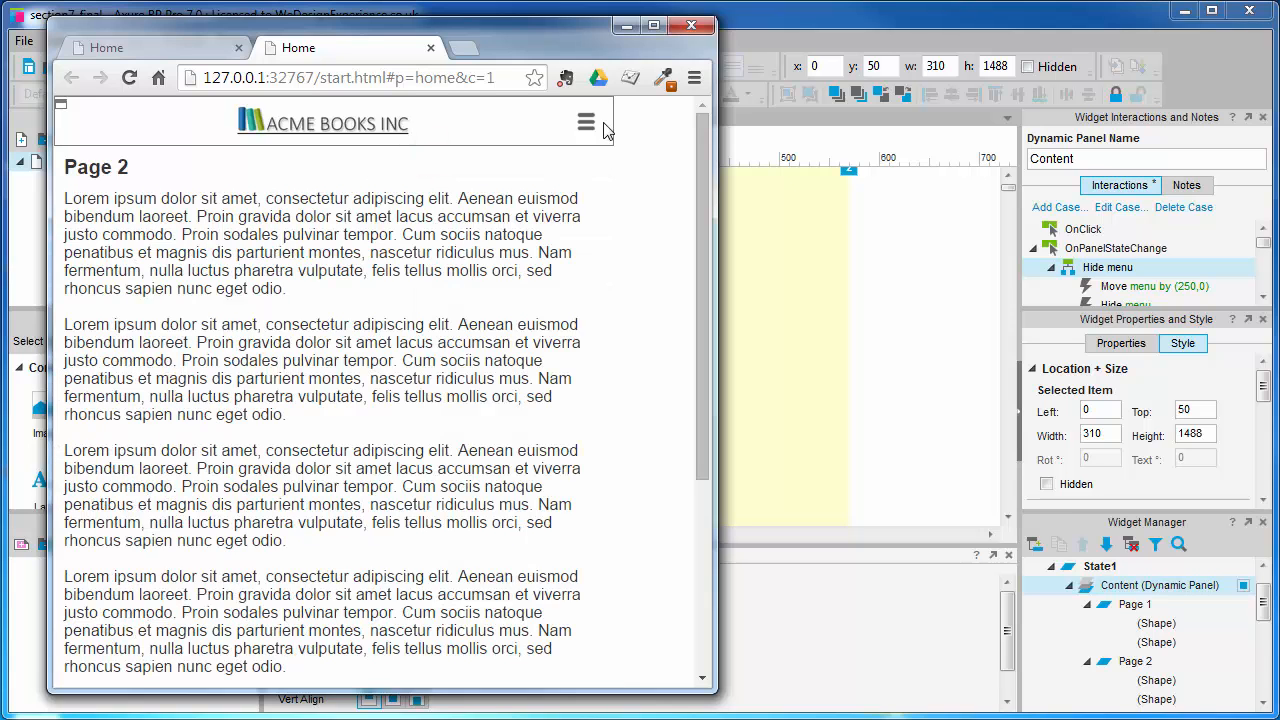
{"action": "left_click", "coordinate": [586, 121]}
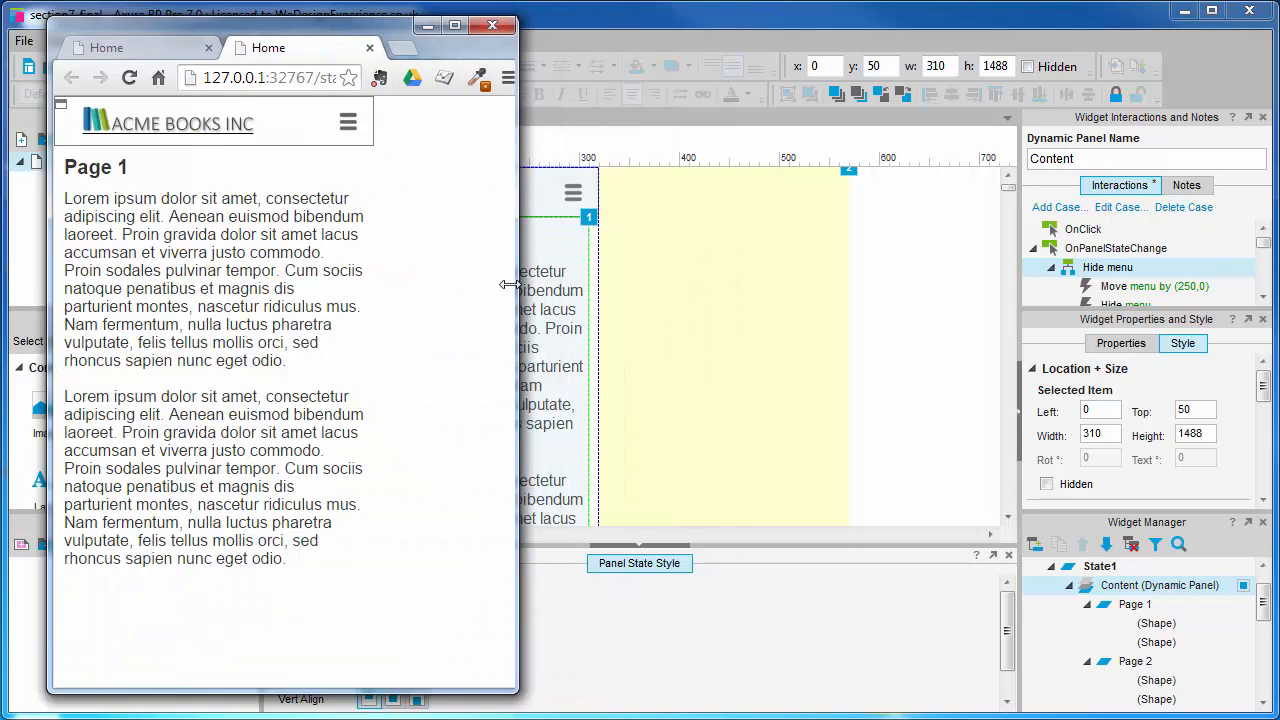
{"action": "left_click", "coordinate": [255, 155]}
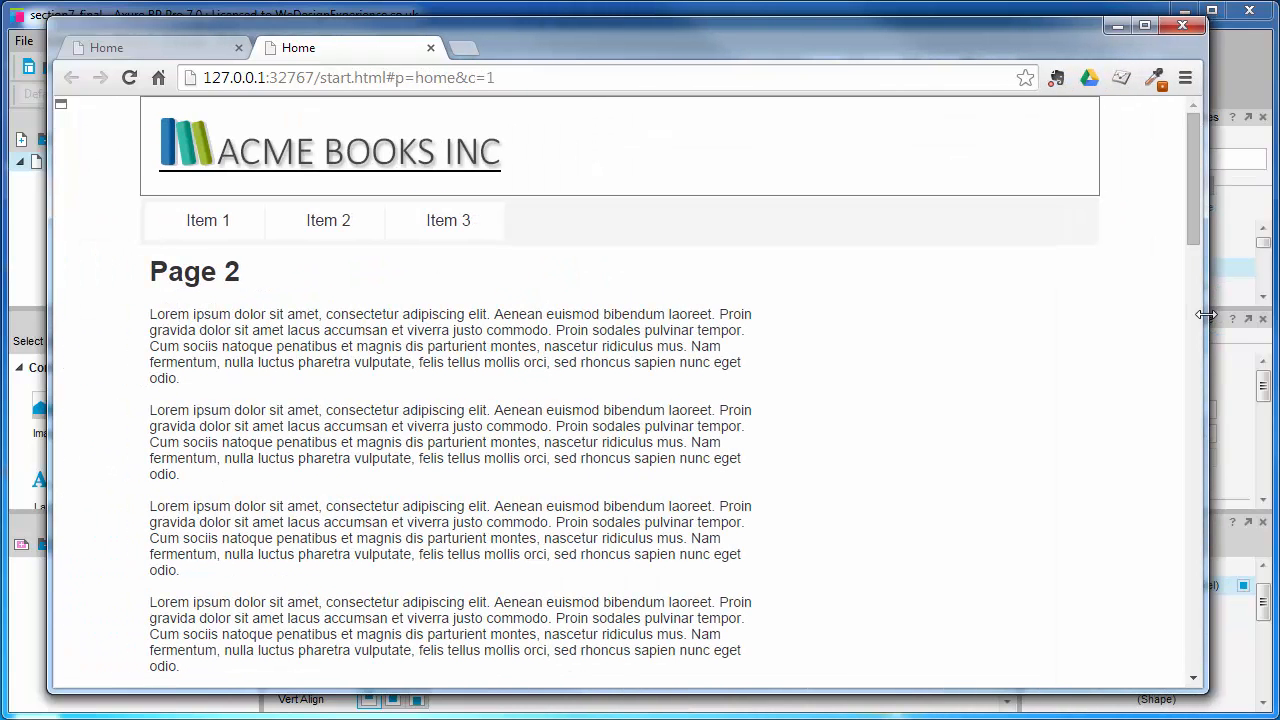
{"action": "mouse_move", "coordinate": [675, 279]}
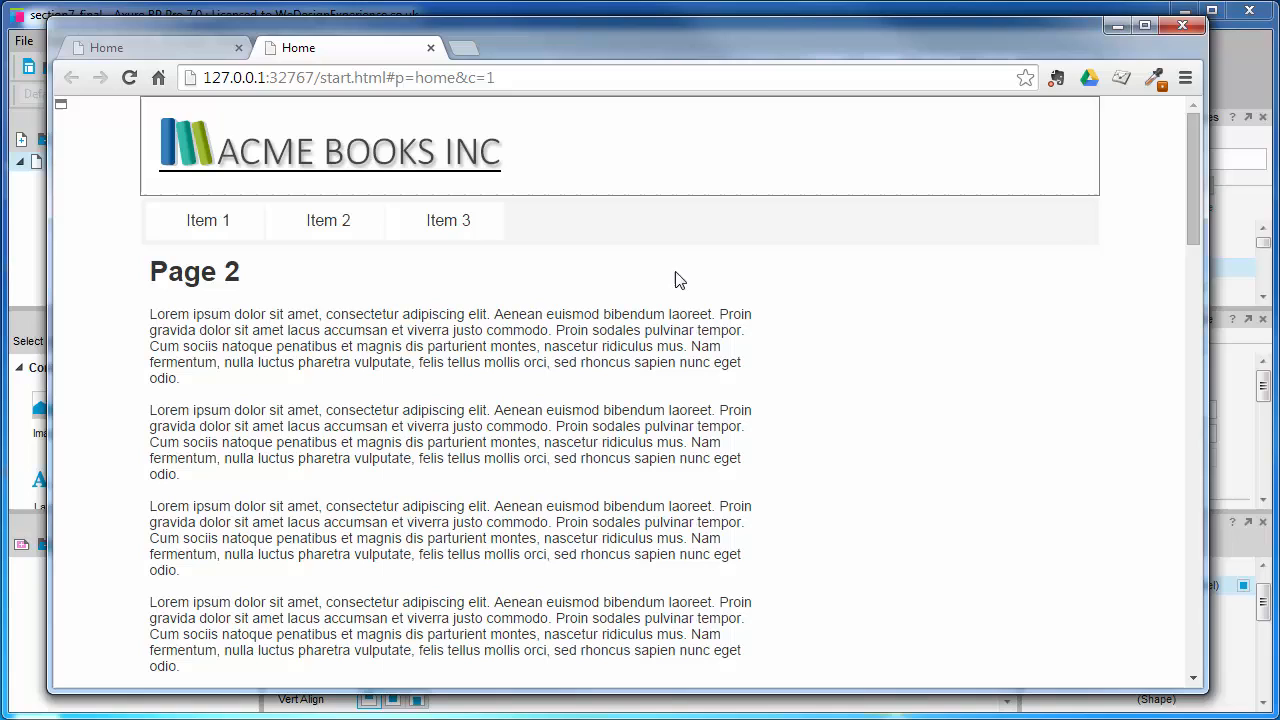
{"action": "mouse_move", "coordinate": [447, 221]}
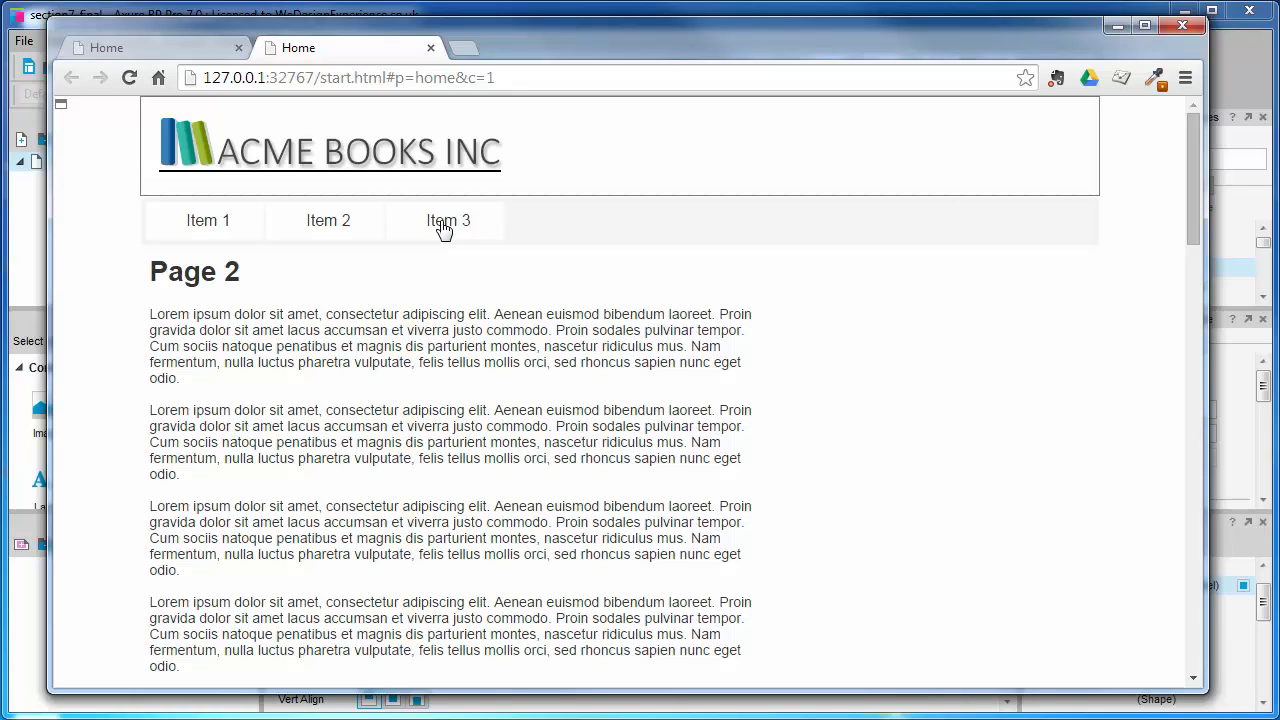
{"action": "left_click", "coordinate": [448, 220]}
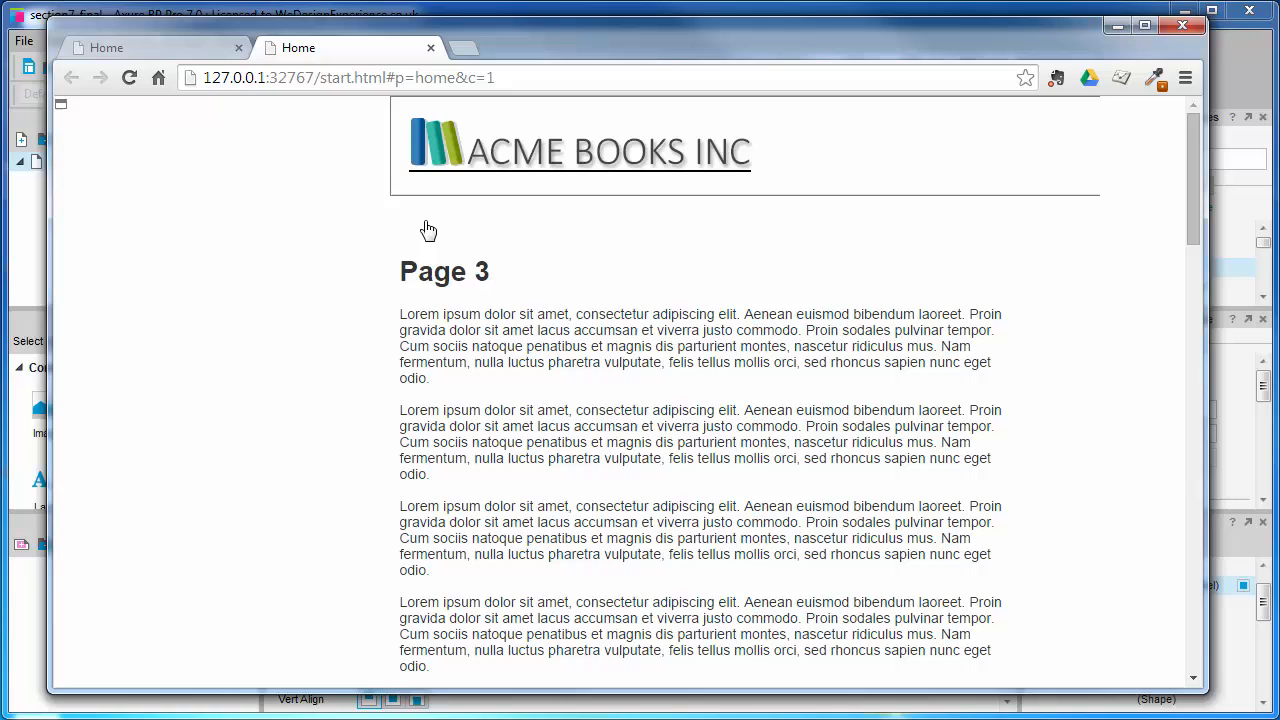
{"action": "mouse_move", "coordinate": [475, 137]}
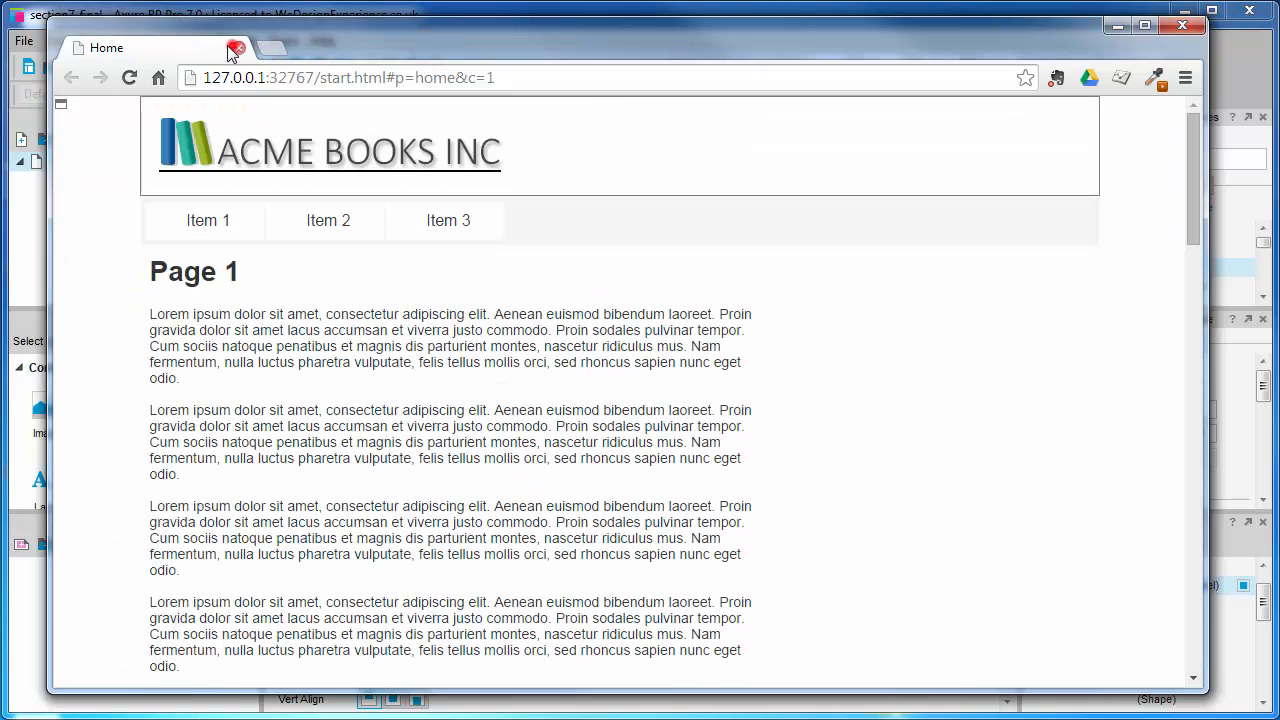
{"action": "left_click", "coordinate": [238, 48]}
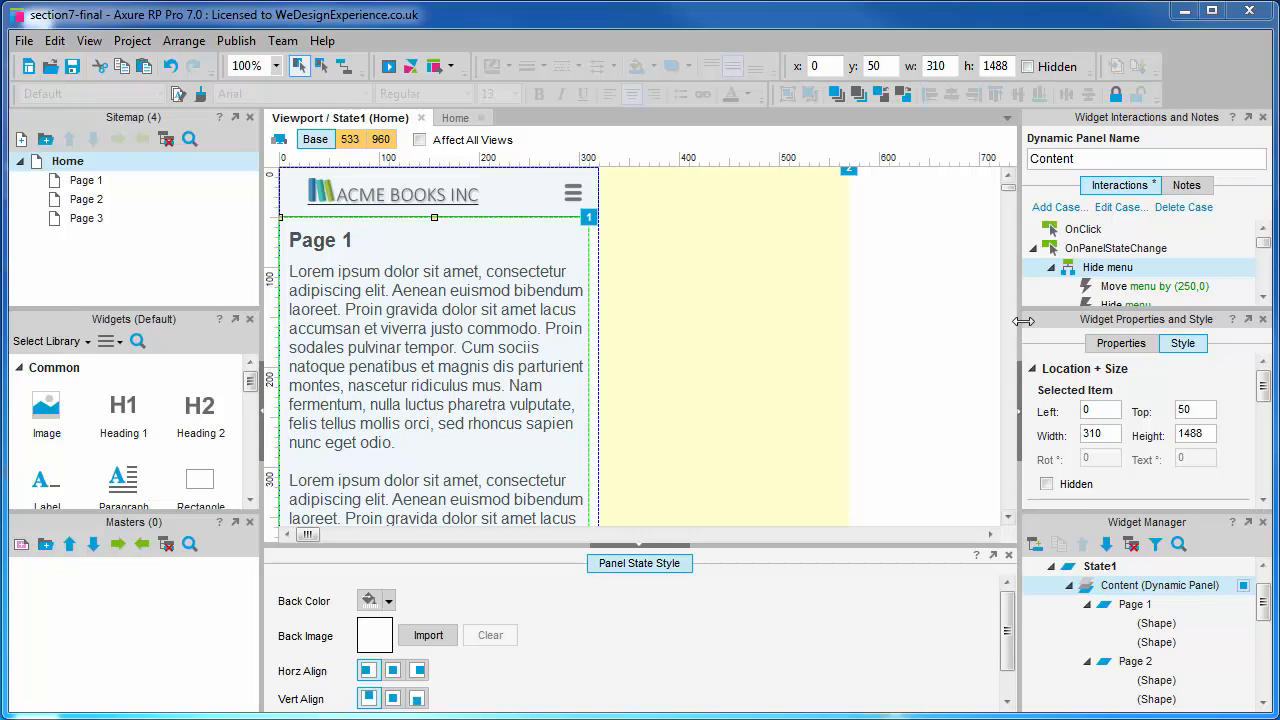
- Reopen the Hide menu case and start a new condition in the Condition Builder
{"action": "left_click", "coordinate": [1107, 267]}
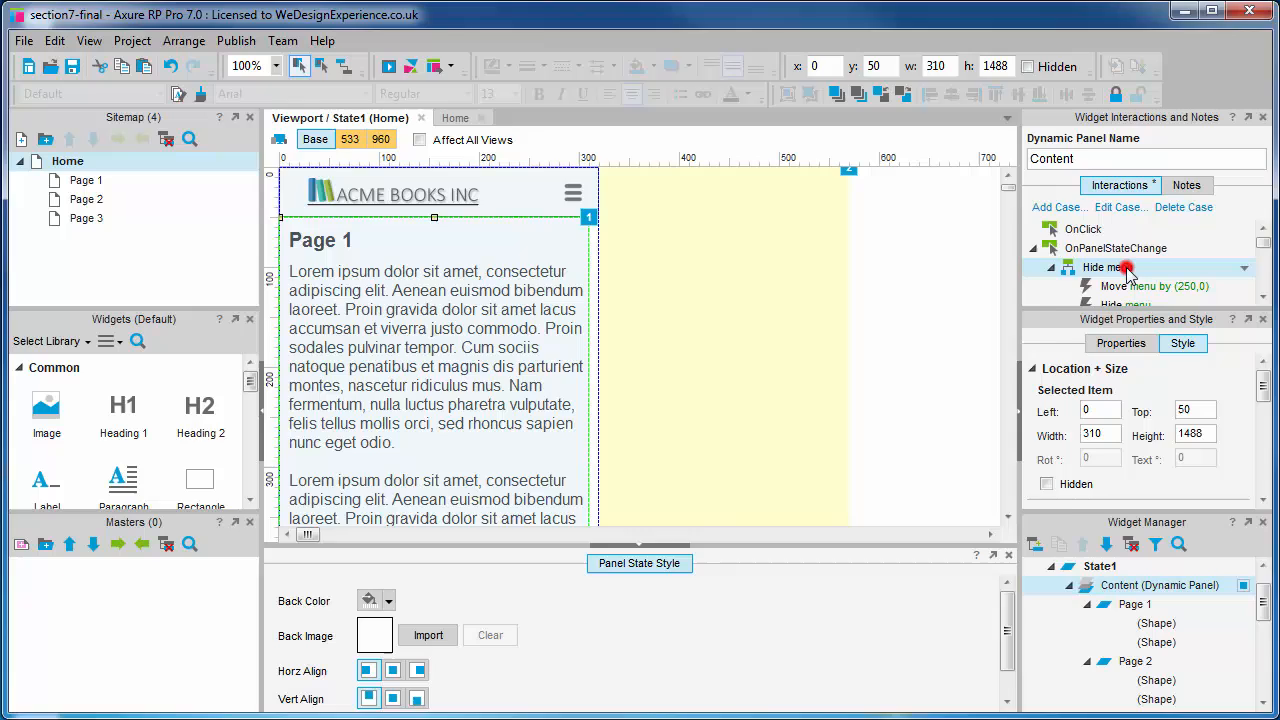
{"action": "double_click", "coordinate": [1107, 267]}
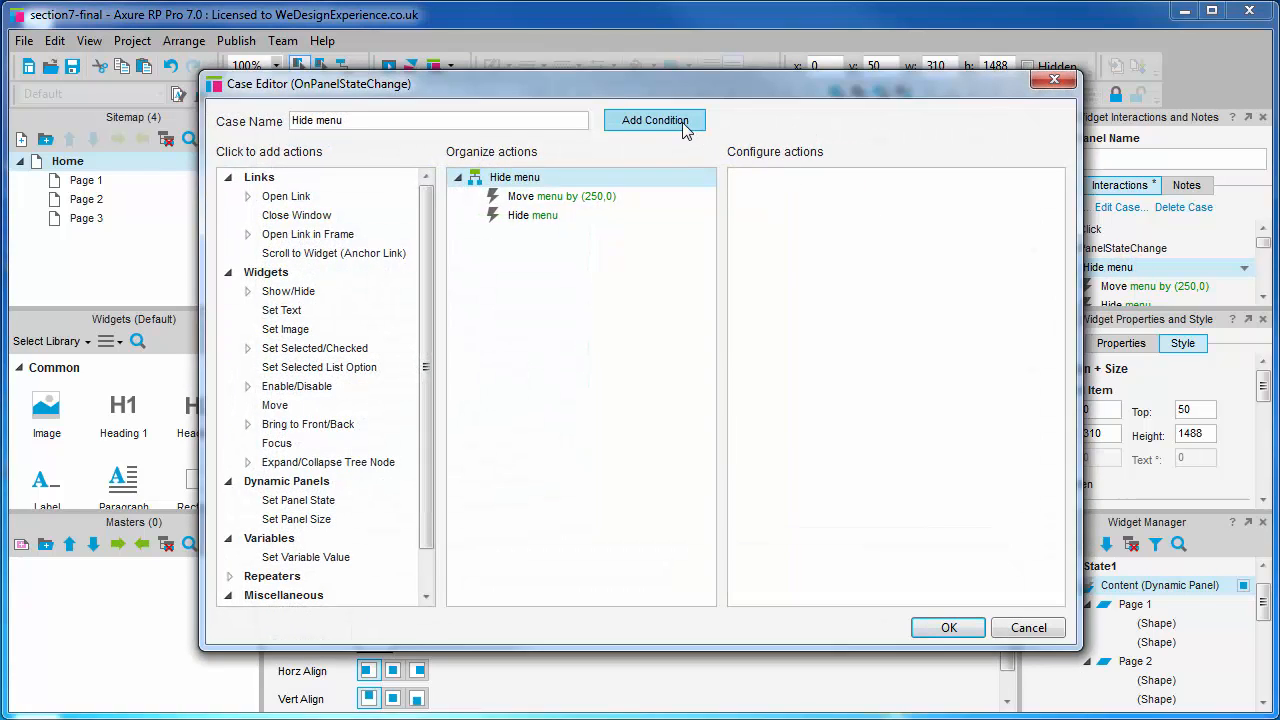
{"action": "left_click", "coordinate": [655, 120]}
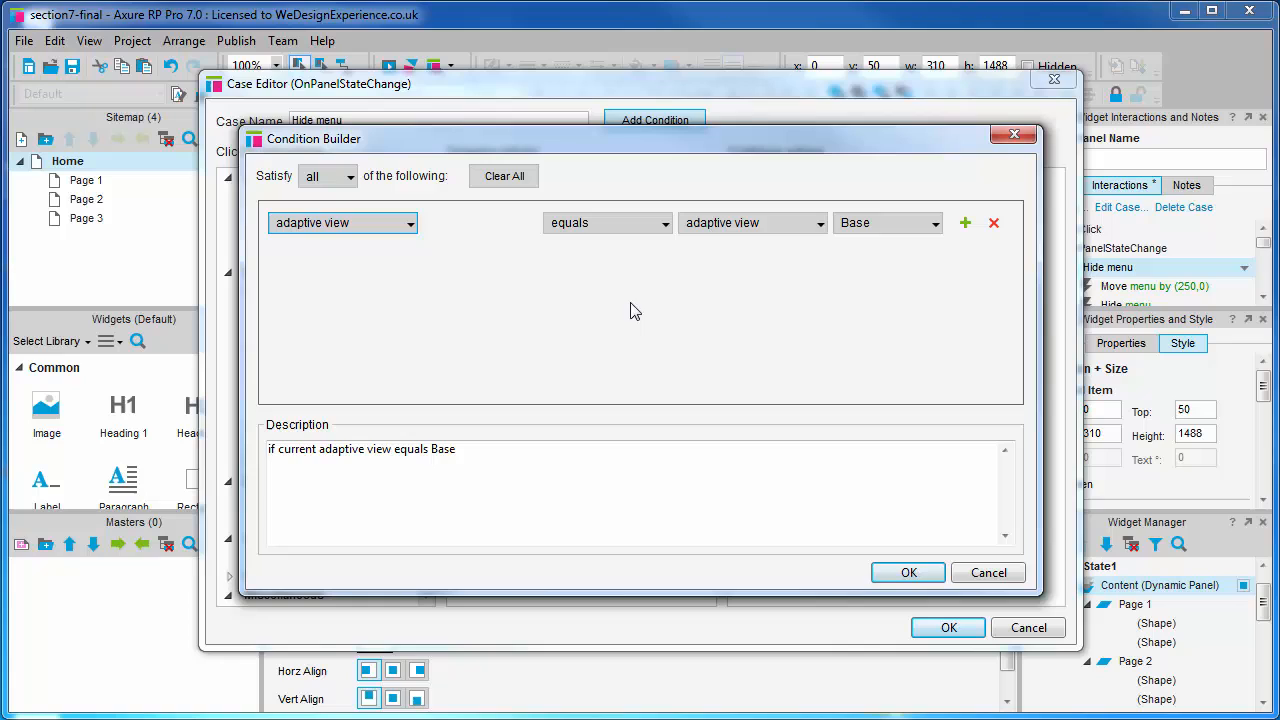
- Set the condition to 'current adaptive view does not equal Large' and save the case
{"action": "left_click", "coordinate": [607, 222]}
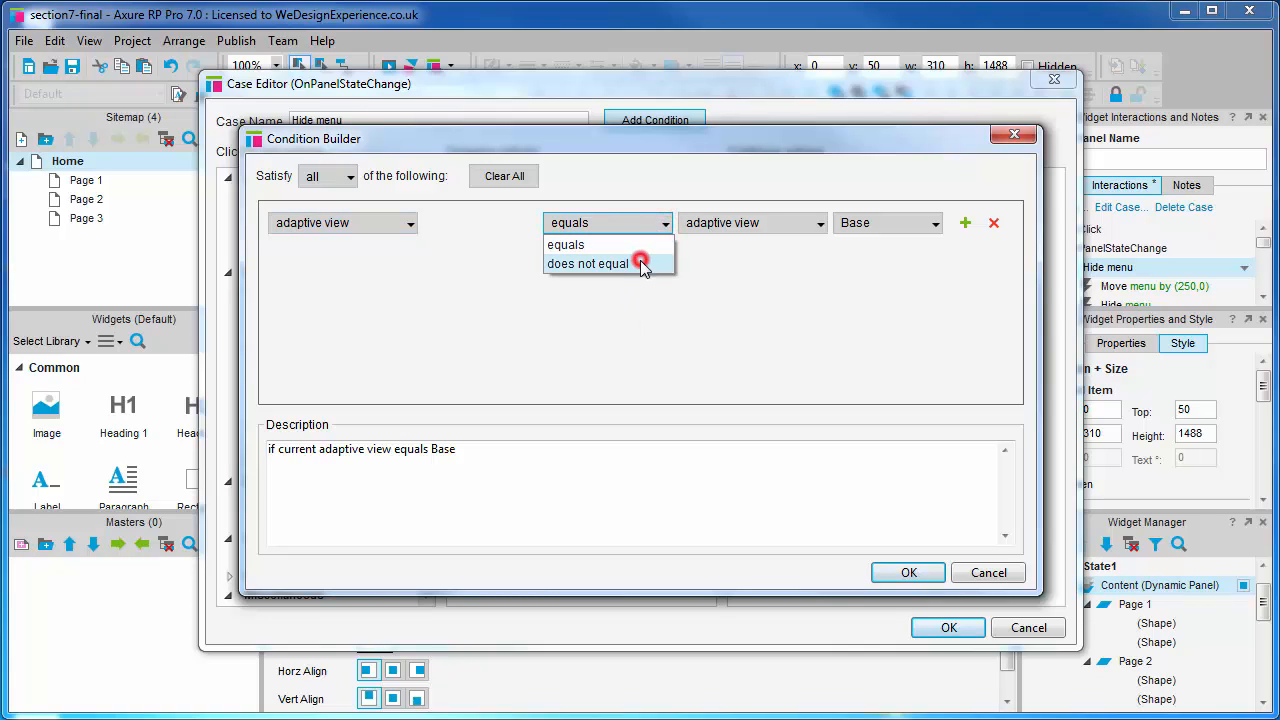
{"action": "left_click", "coordinate": [588, 263]}
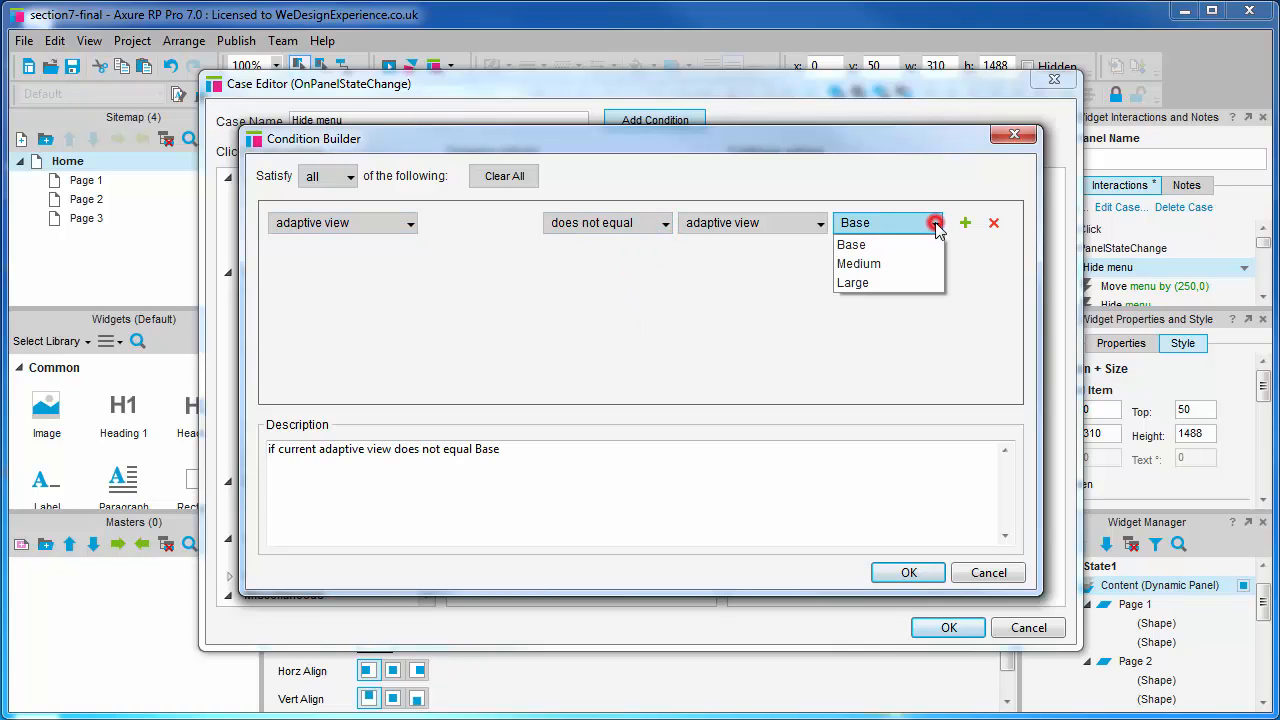
{"action": "left_click", "coordinate": [852, 282]}
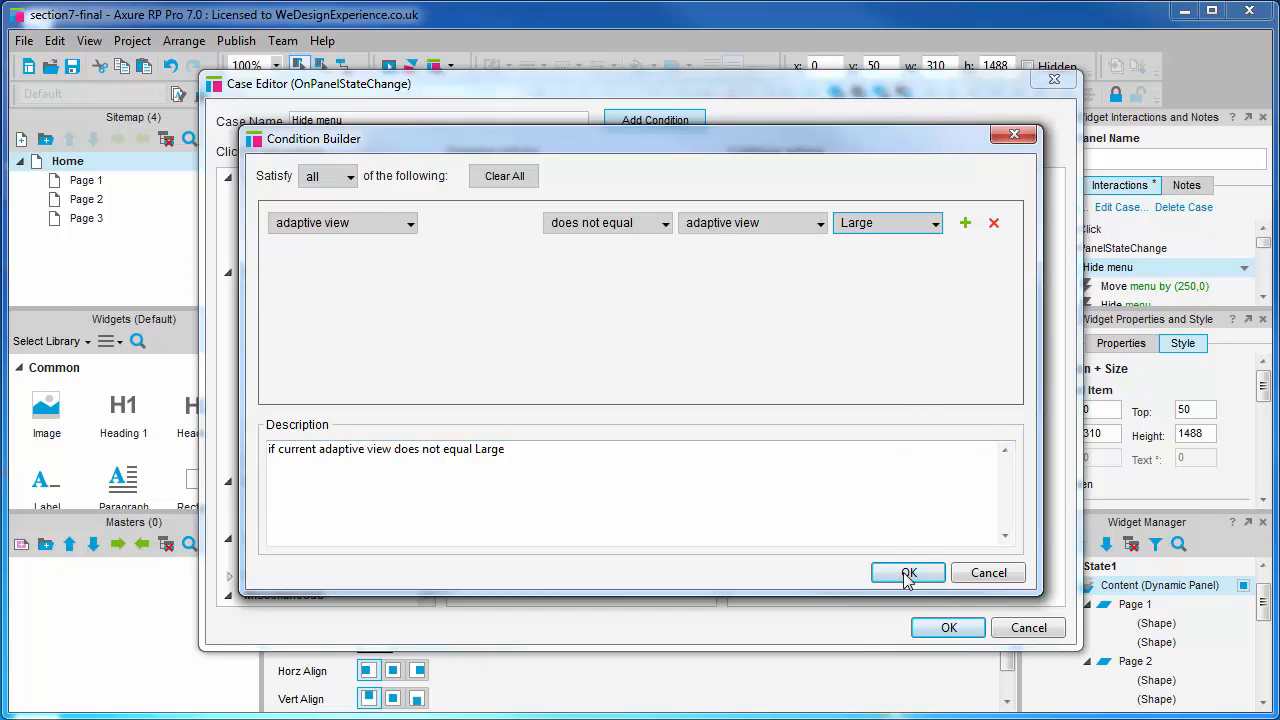
{"action": "left_click", "coordinate": [907, 572]}
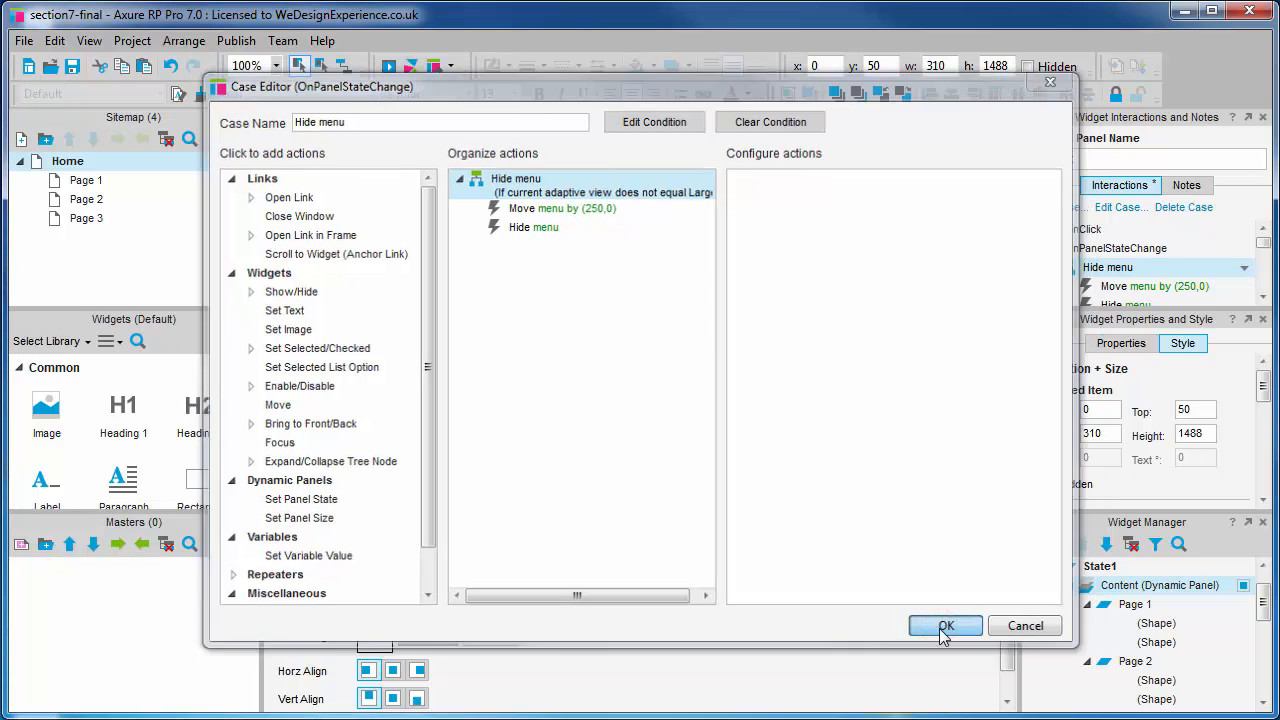
{"action": "left_click", "coordinate": [944, 625]}
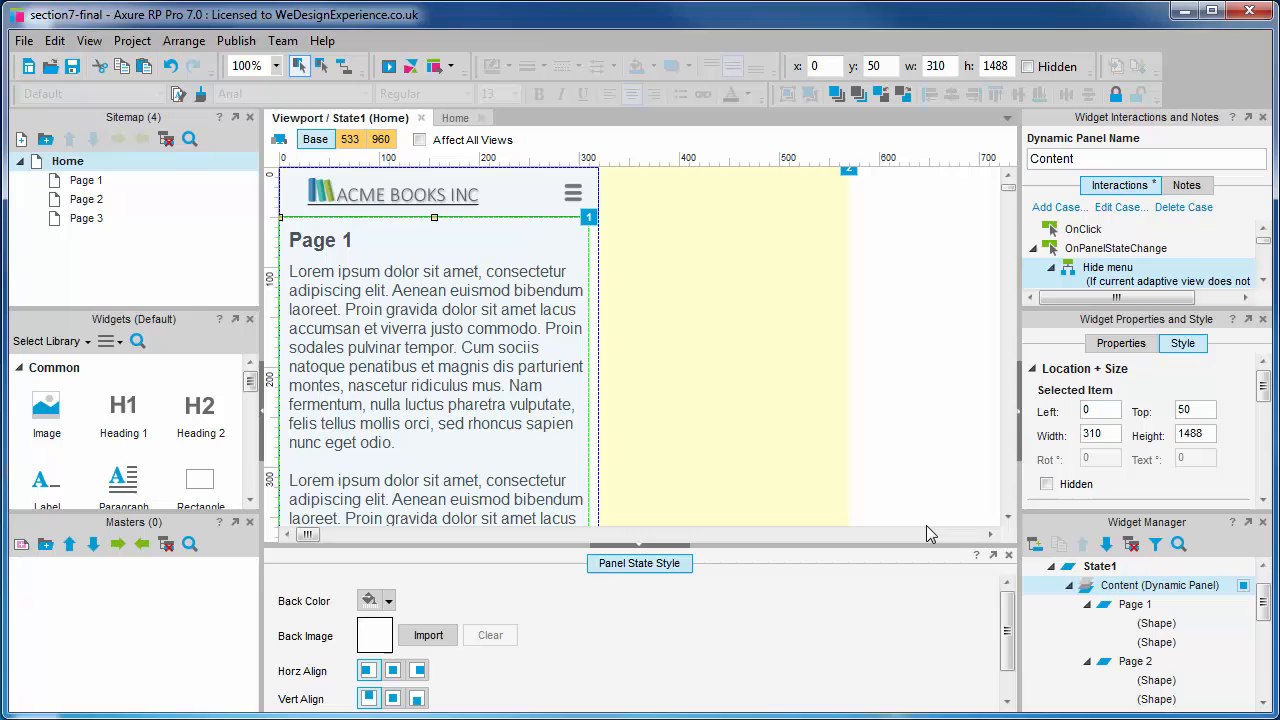
- Preview Page 3 in Chrome at mobile width, open the slide-out menu and choose Item 2
{"action": "left_click", "coordinate": [388, 65]}
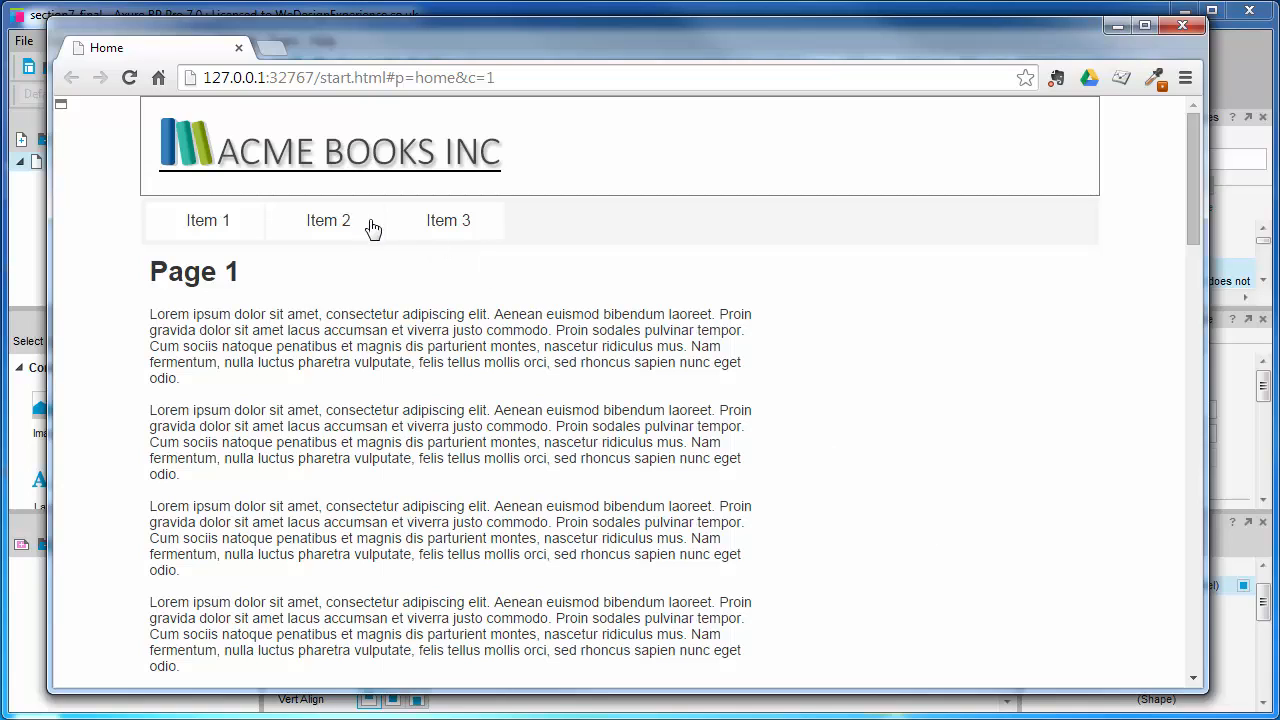
{"action": "left_click", "coordinate": [448, 220]}
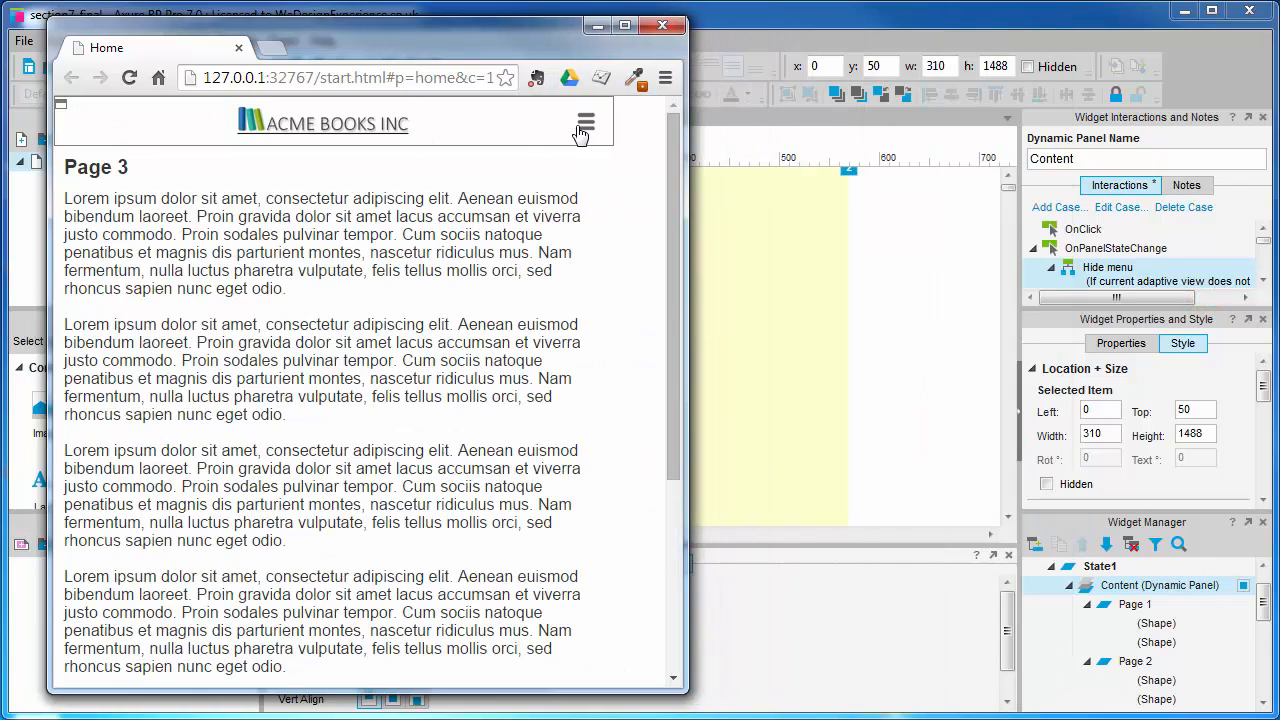
{"action": "left_click", "coordinate": [585, 122]}
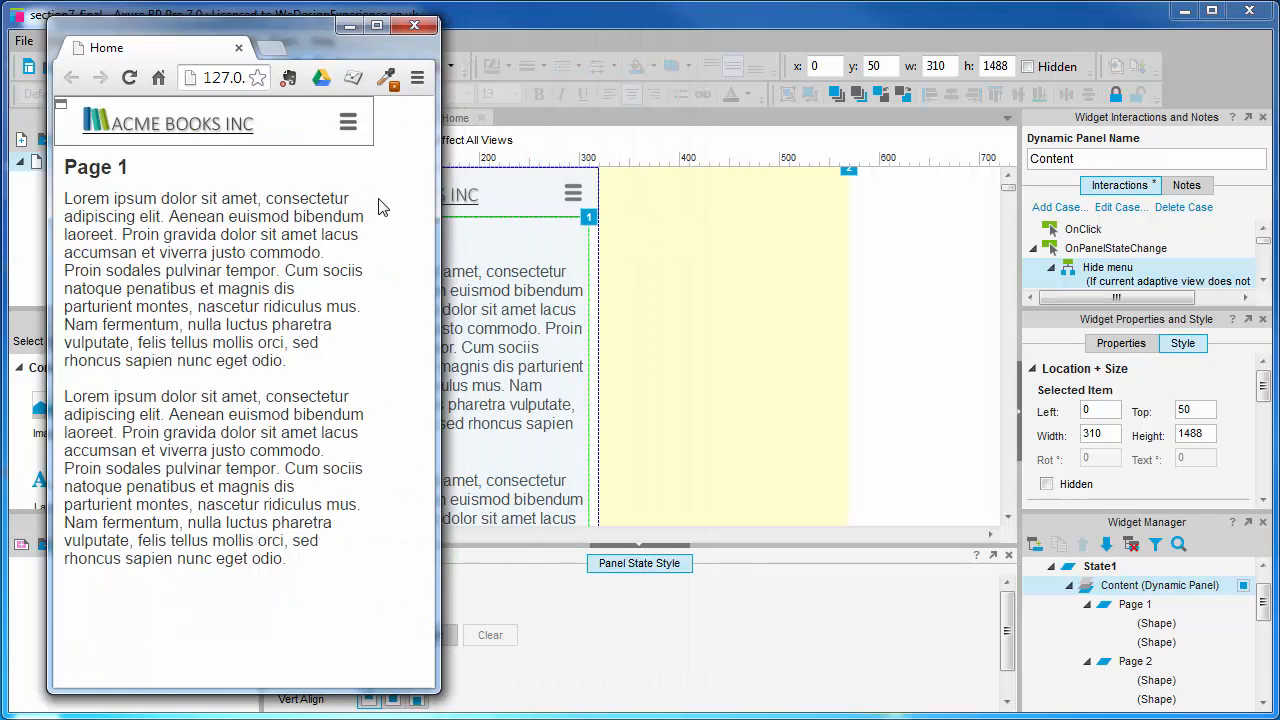
{"action": "left_click", "coordinate": [348, 121]}
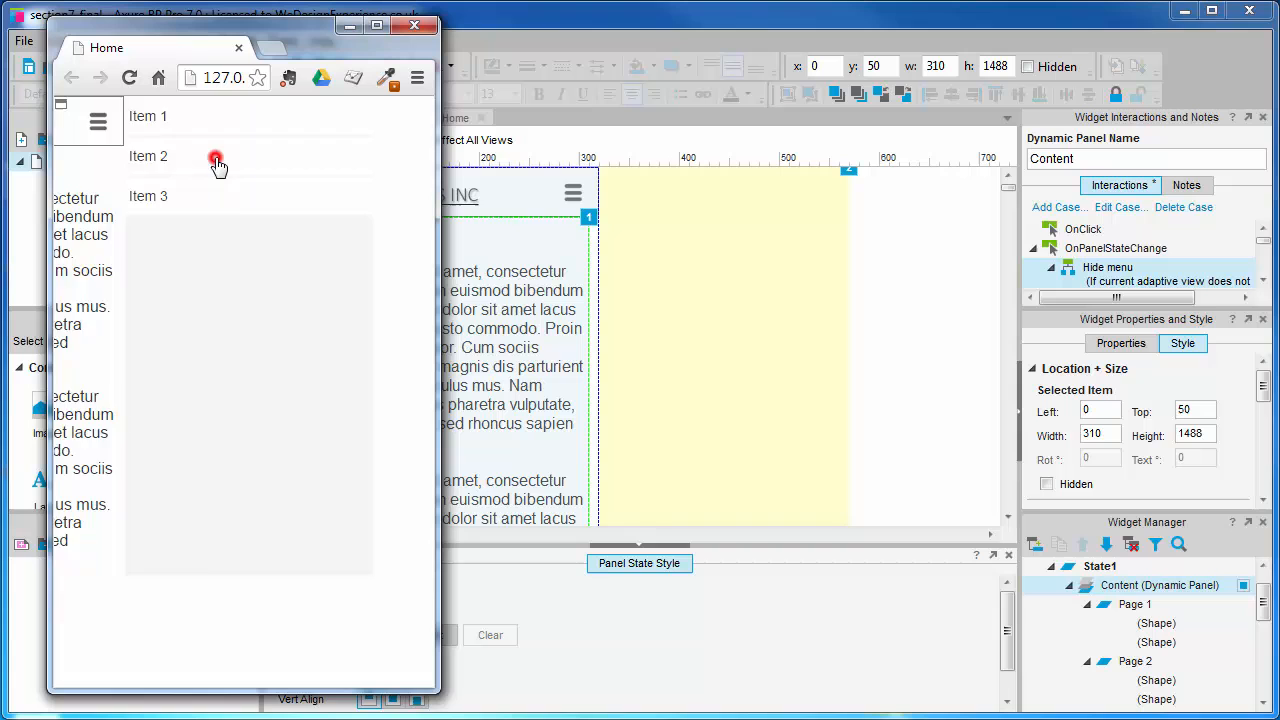
{"action": "left_click", "coordinate": [148, 156]}
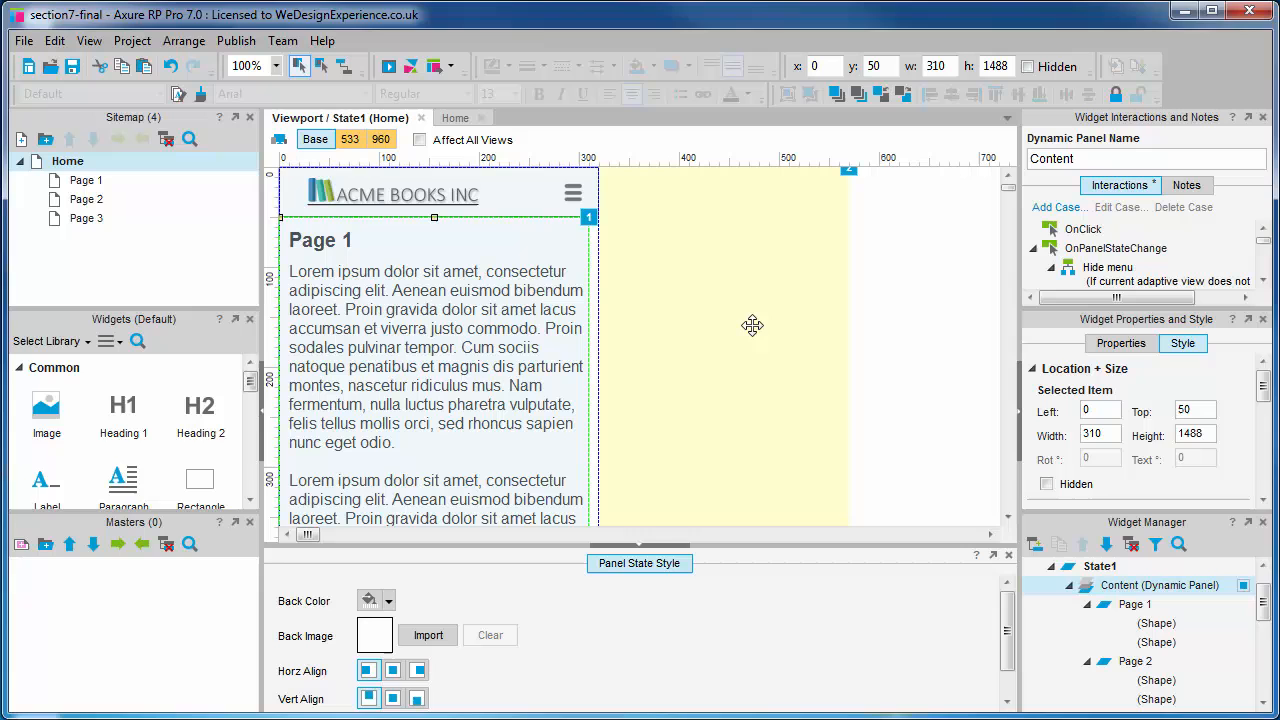
- Bring the Chrome preview forward and check the content position under the header
{"action": "left_click", "coordinate": [389, 66]}
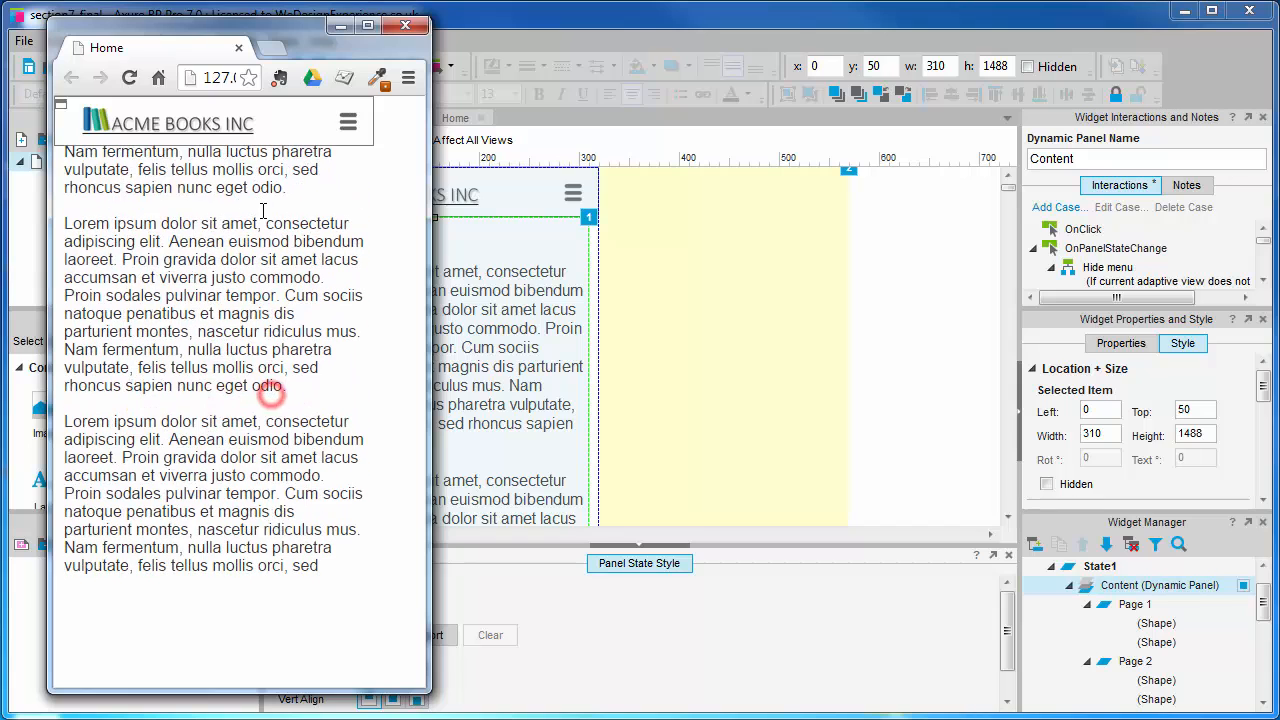
{"action": "left_click", "coordinate": [348, 122]}
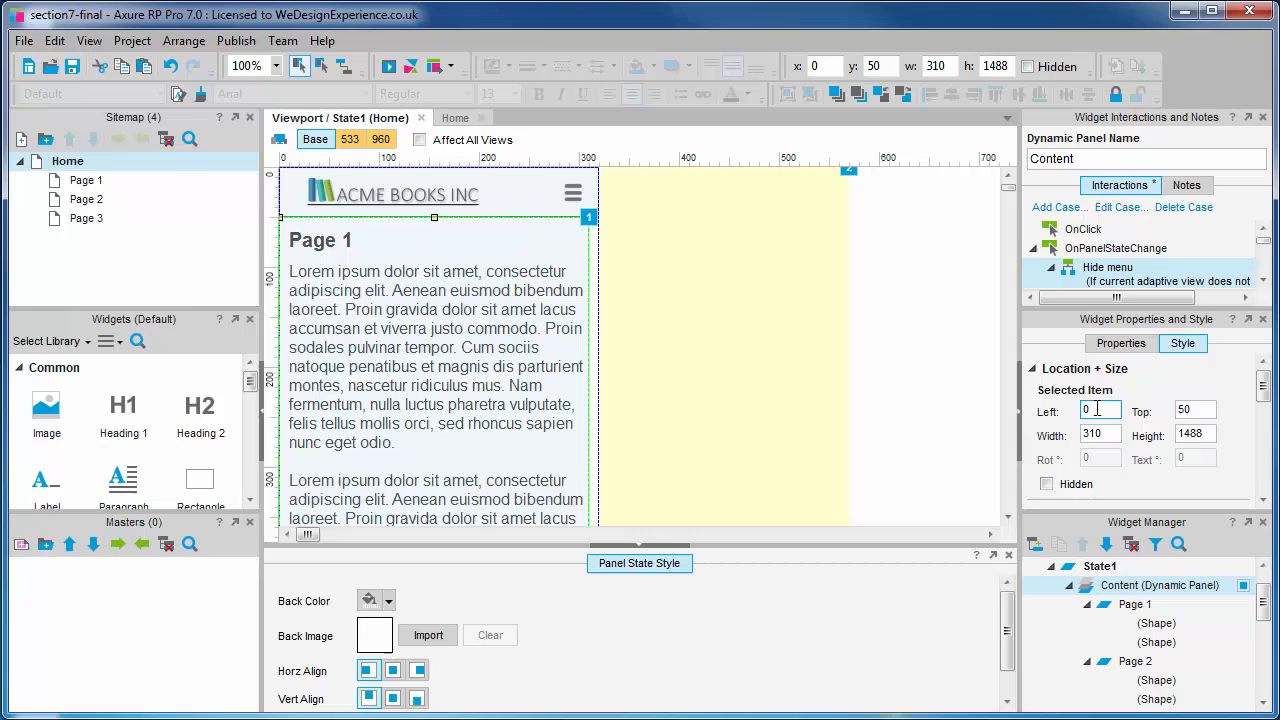
- Add the Content panel to the Move action, moving it to position 0,50, and save the case
{"action": "left_click", "coordinate": [1195, 410]}
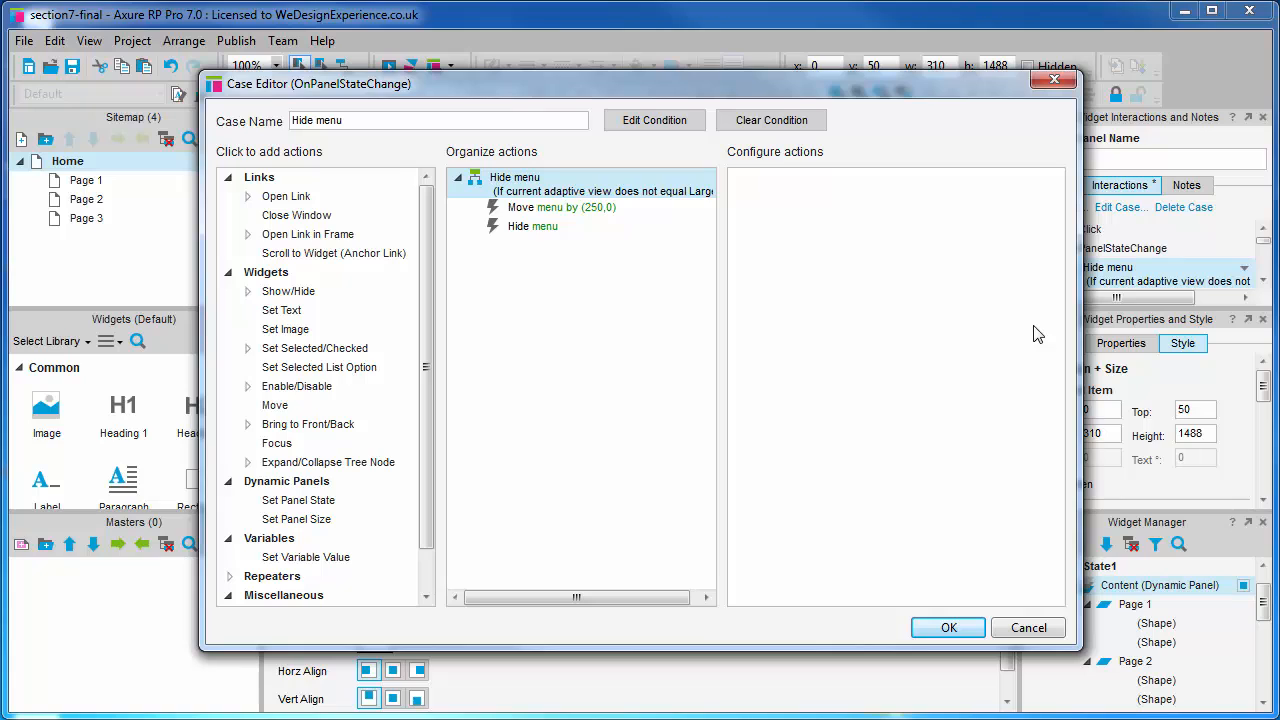
{"action": "mouse_move", "coordinate": [620, 207]}
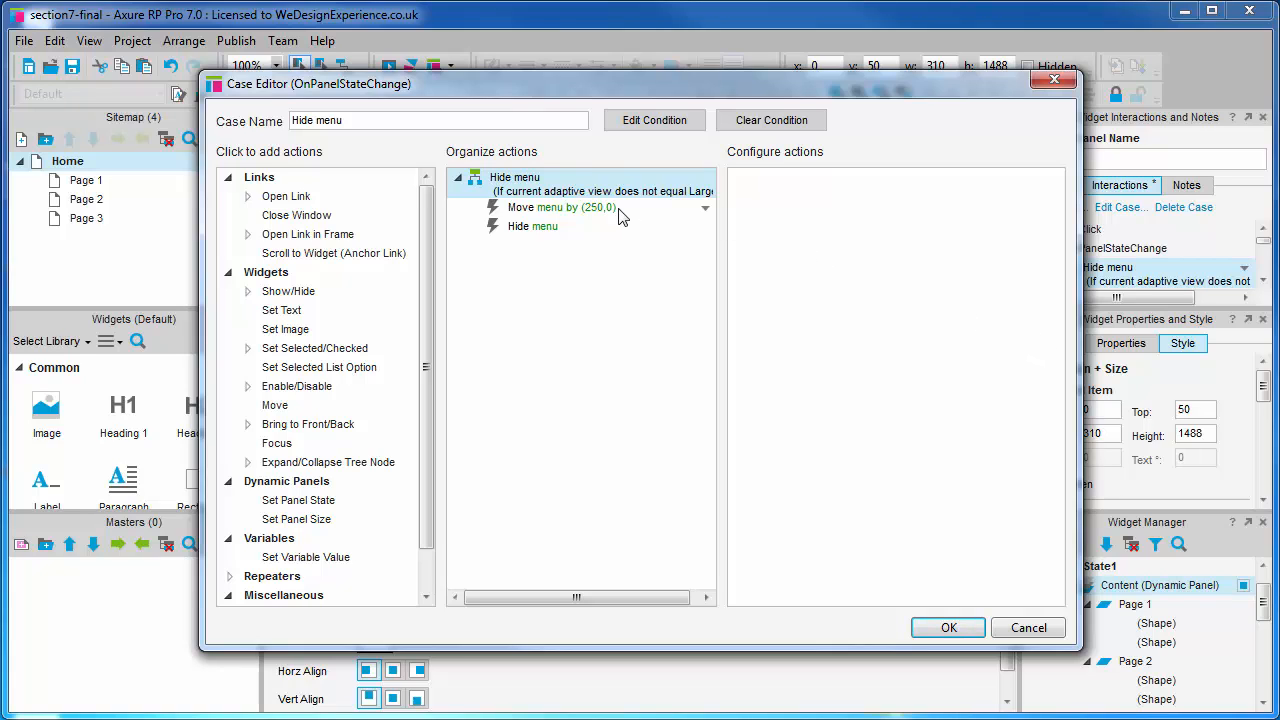
{"action": "left_click", "coordinate": [560, 207]}
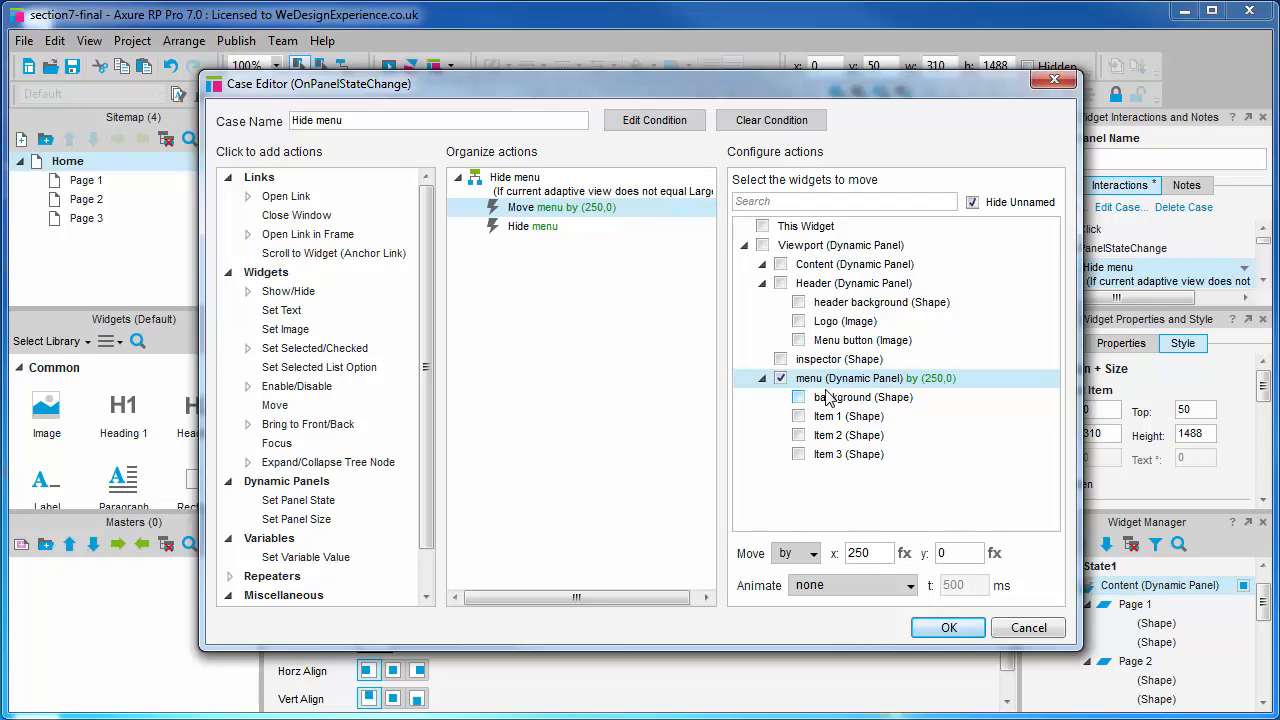
{"action": "left_click", "coordinate": [781, 264]}
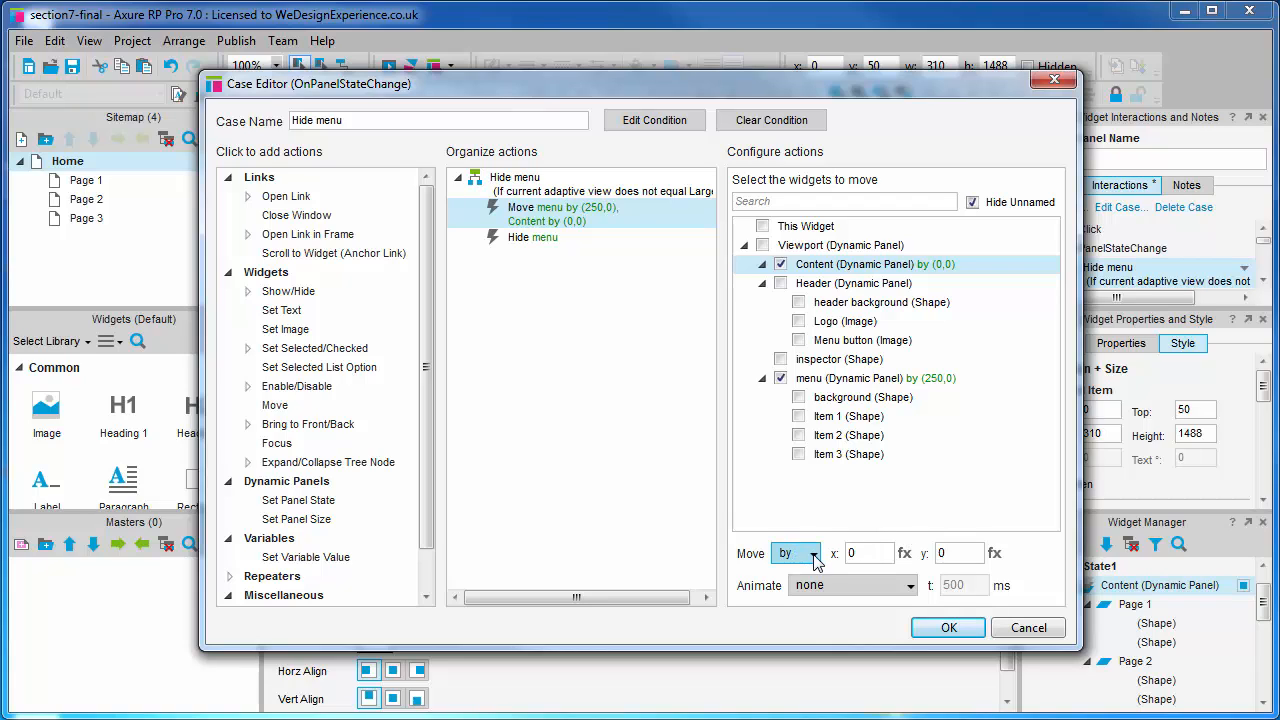
{"action": "left_click", "coordinate": [795, 553]}
{"action": "type", "text": "50"}
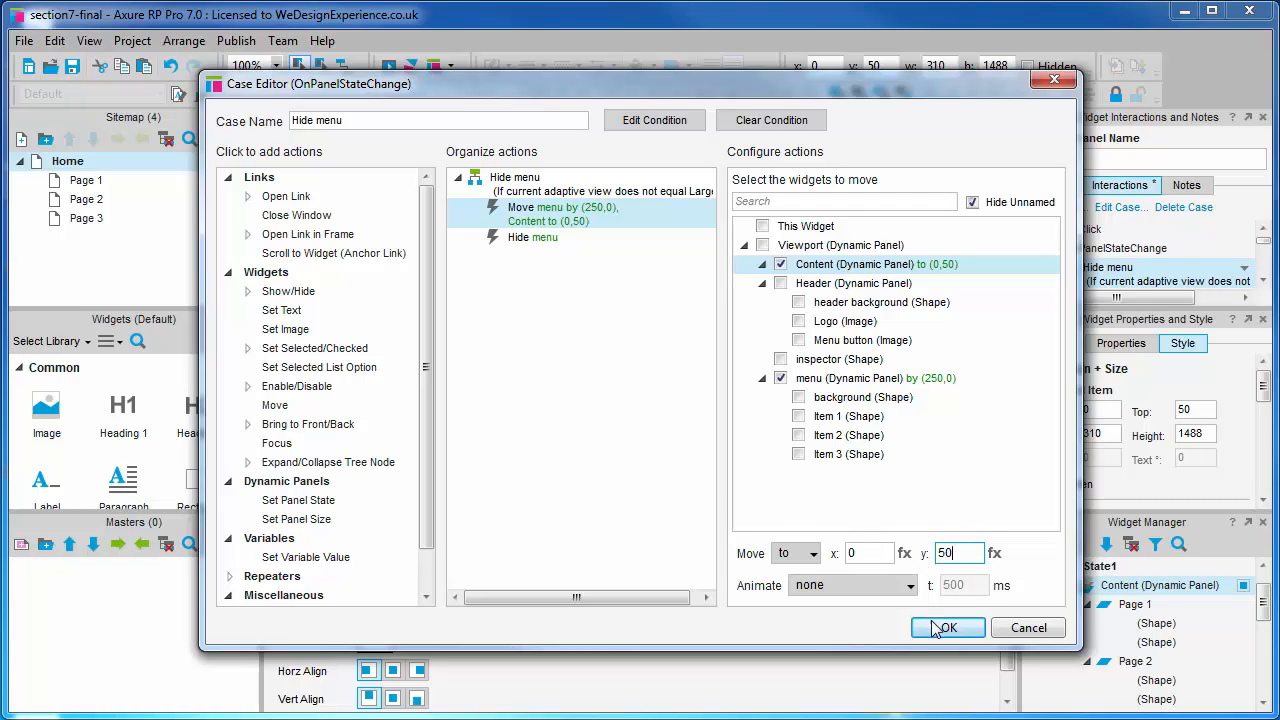
{"action": "left_click", "coordinate": [946, 628]}
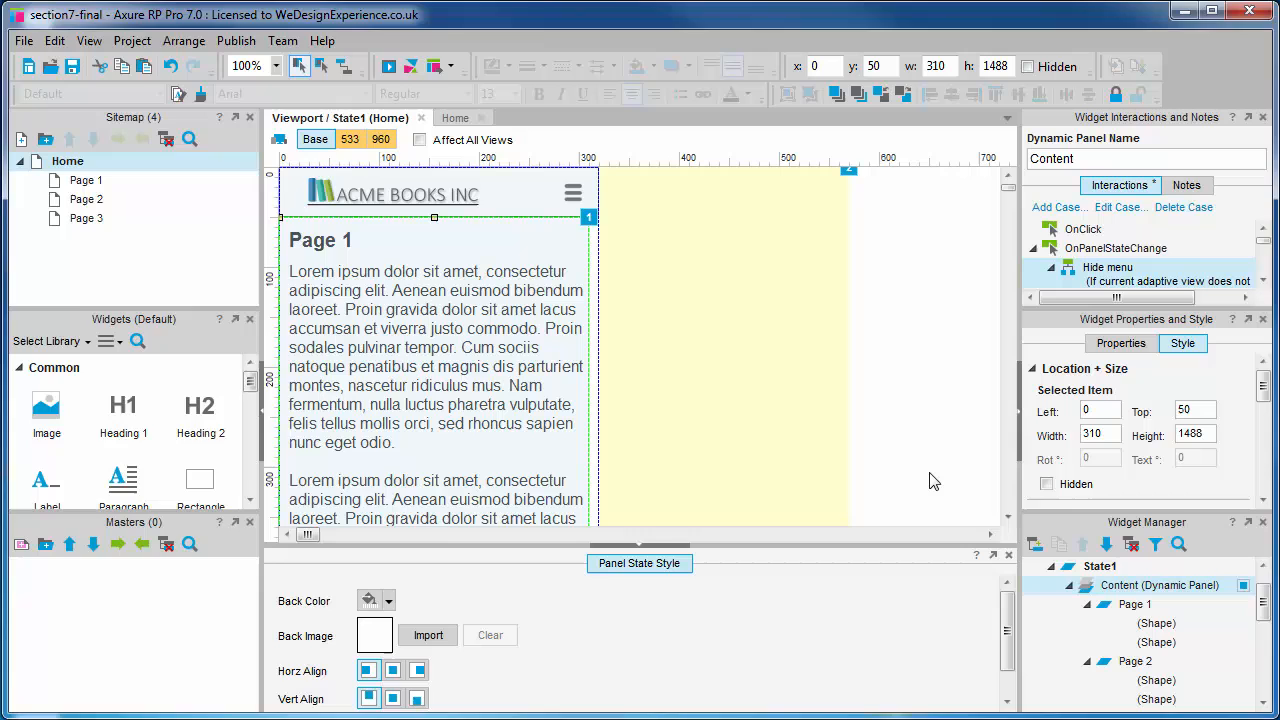
- Preview the prototype in Chrome and open the navigation menu at mobile width
{"action": "left_click", "coordinate": [388, 66]}
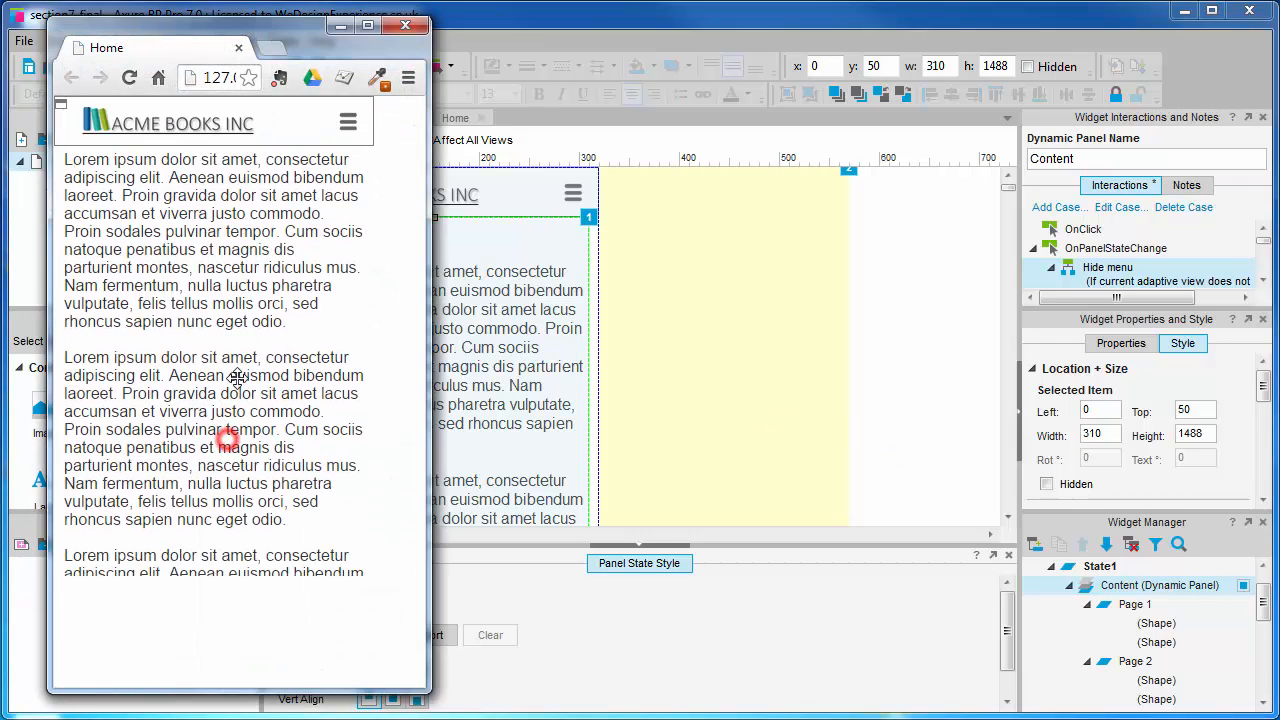
{"action": "left_click", "coordinate": [348, 121]}
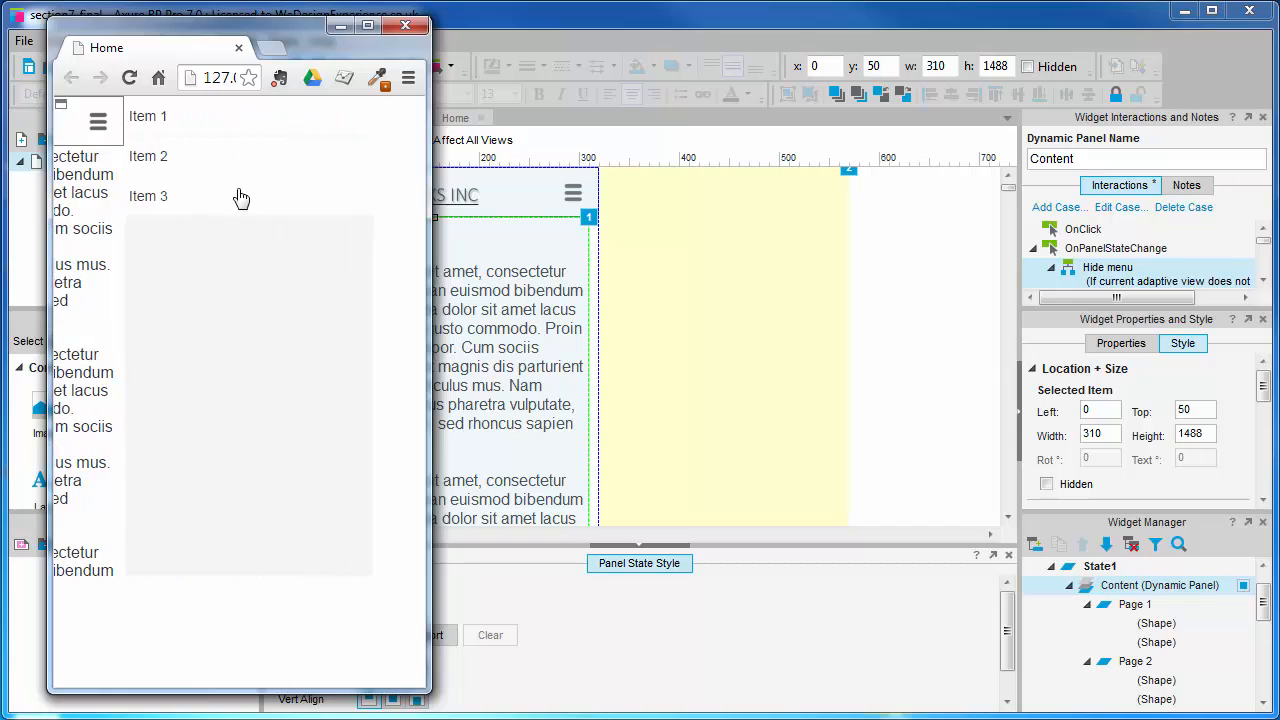